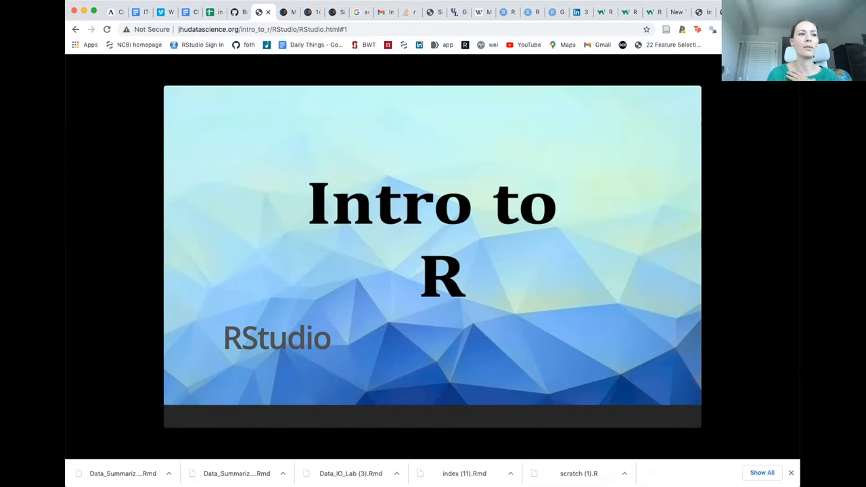
pyautogui.moveTo(655, 398)
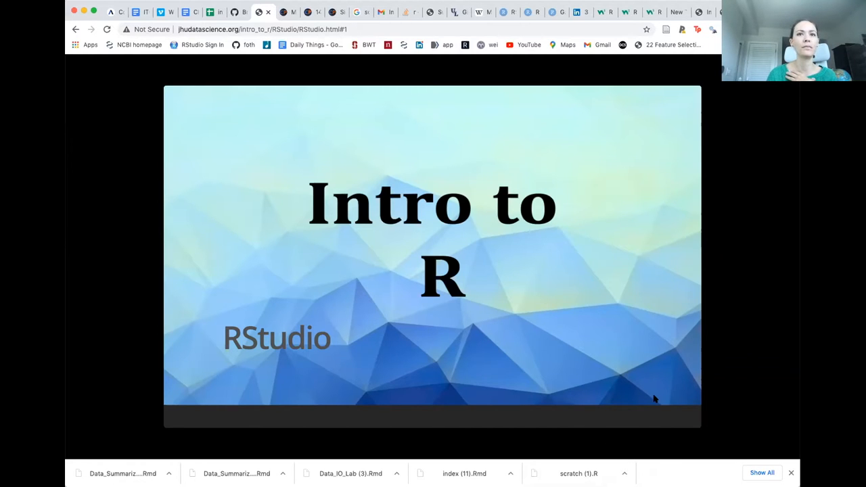
# Advance from the title slide to slide 2 on RStudio as an IDE
pyautogui.press('Right')
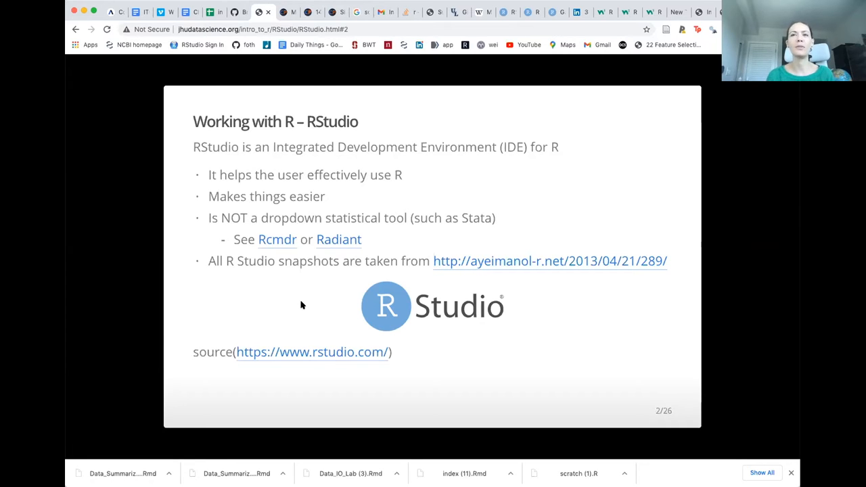
pyautogui.moveTo(520, 381)
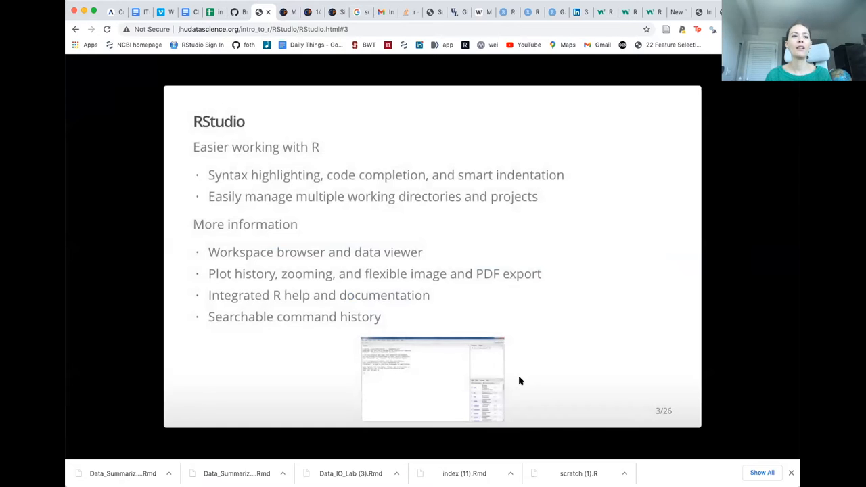
pyautogui.moveTo(371, 421)
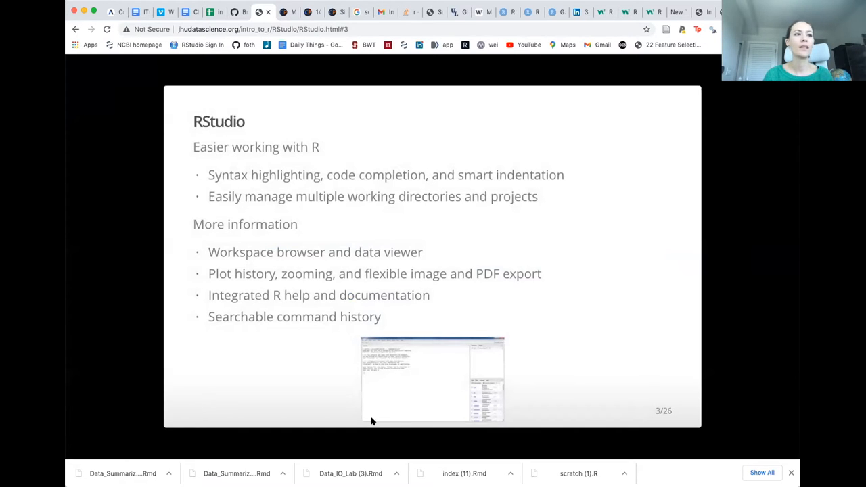
pyautogui.moveTo(368, 420)
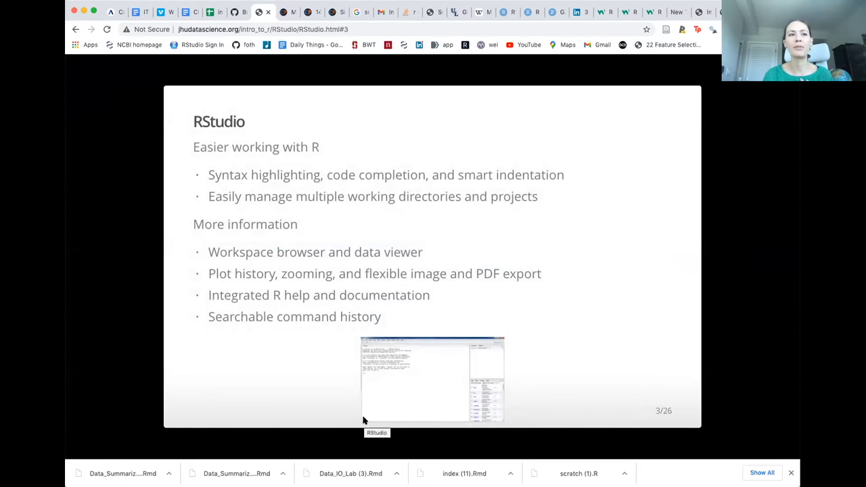
pyautogui.moveTo(406, 355)
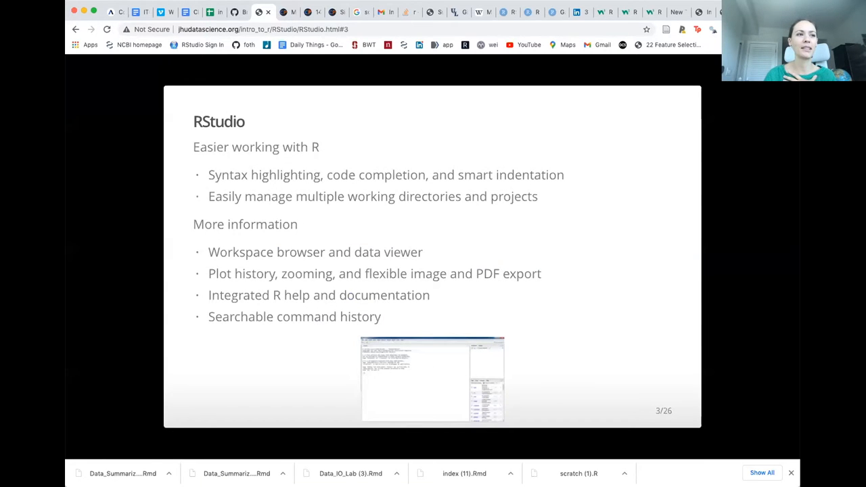
pyautogui.moveTo(408, 208)
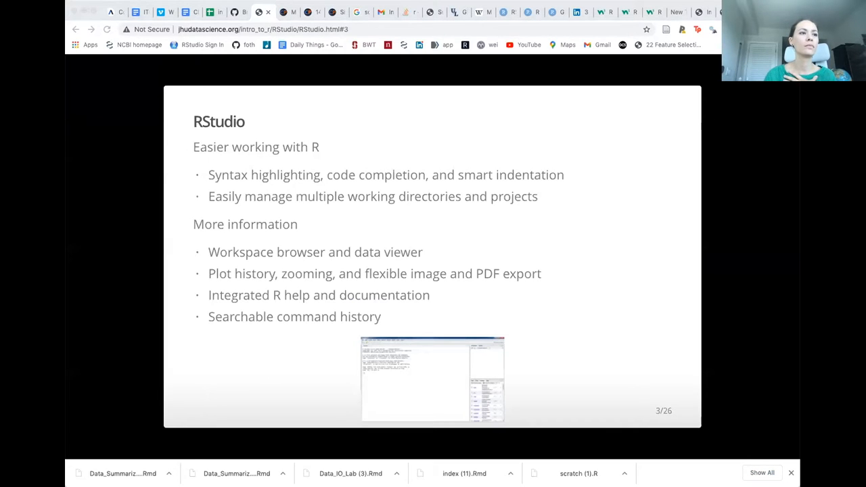
pyautogui.moveTo(326, 369)
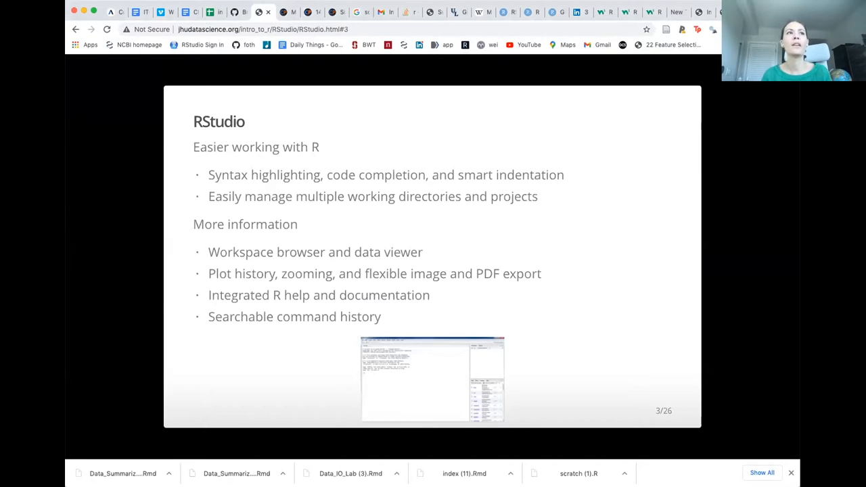
pyautogui.moveTo(493, 320)
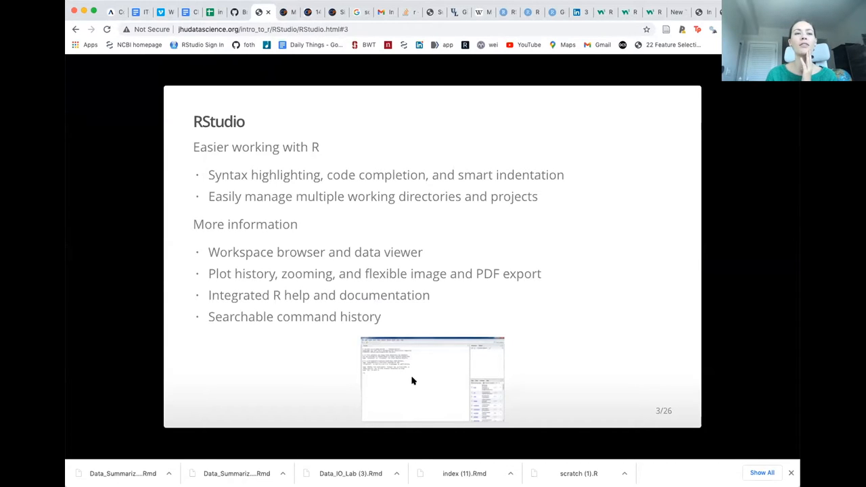
pyautogui.moveTo(474, 376)
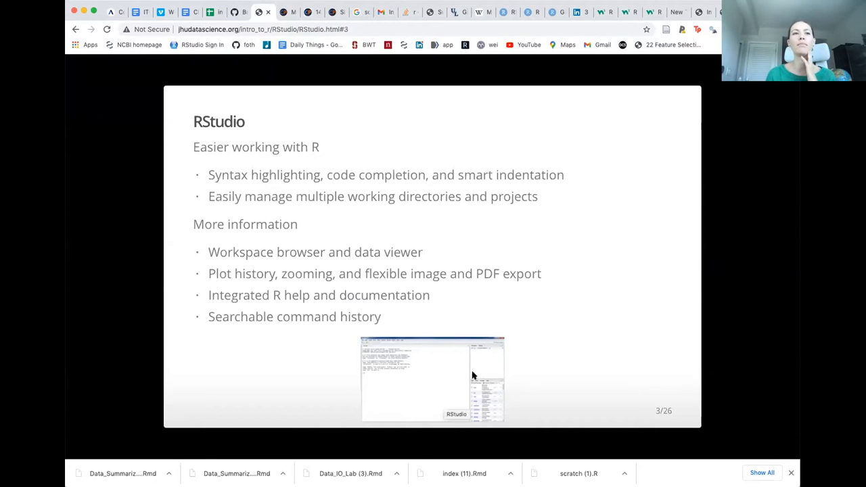
pyautogui.moveTo(528, 366)
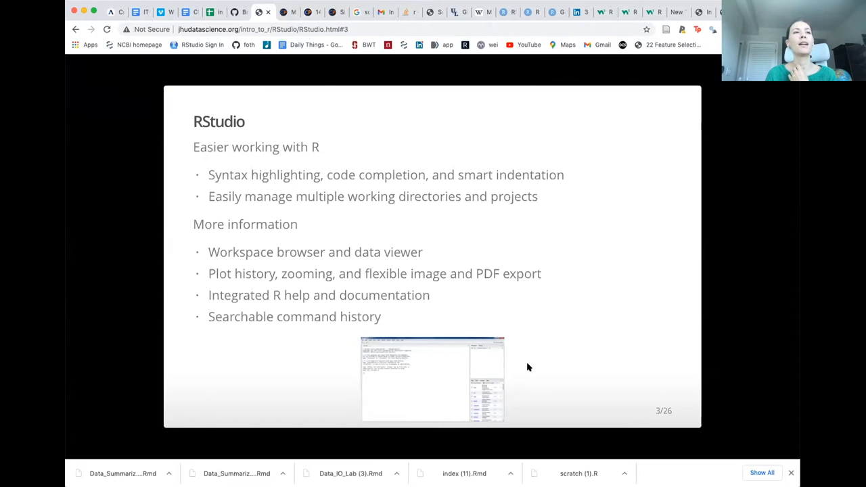
pyautogui.moveTo(487, 273)
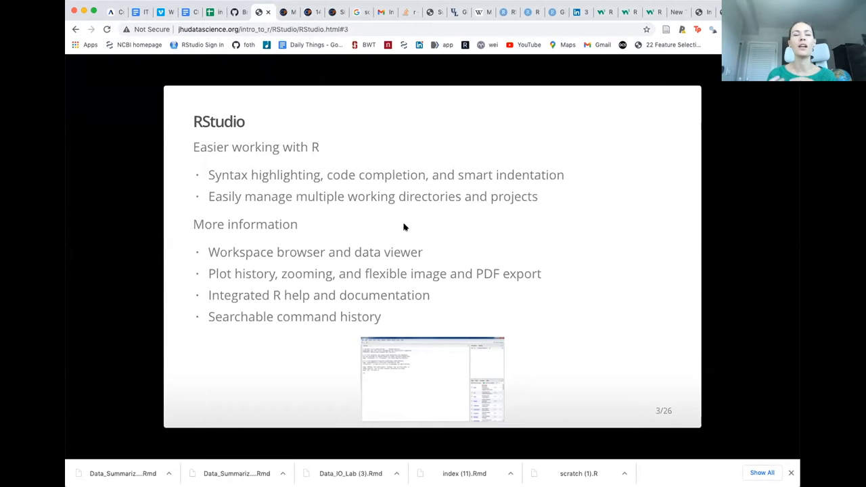
pyautogui.moveTo(500, 357)
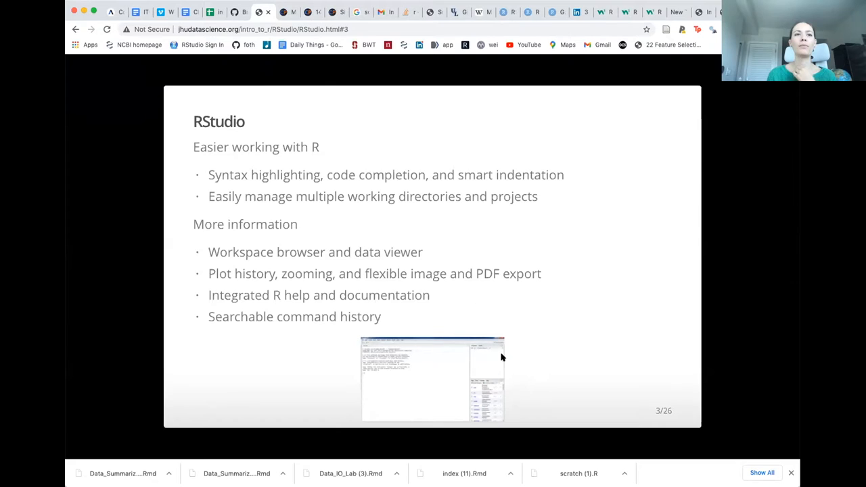
pyautogui.moveTo(514, 351)
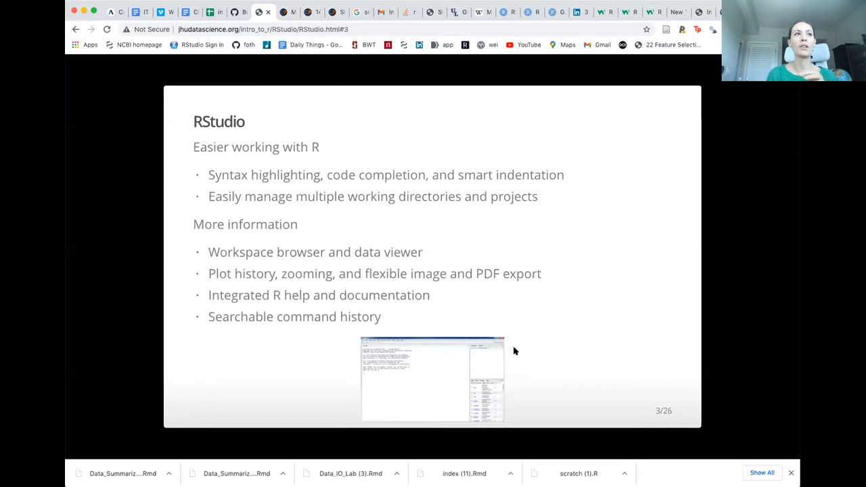
pyautogui.moveTo(546, 366)
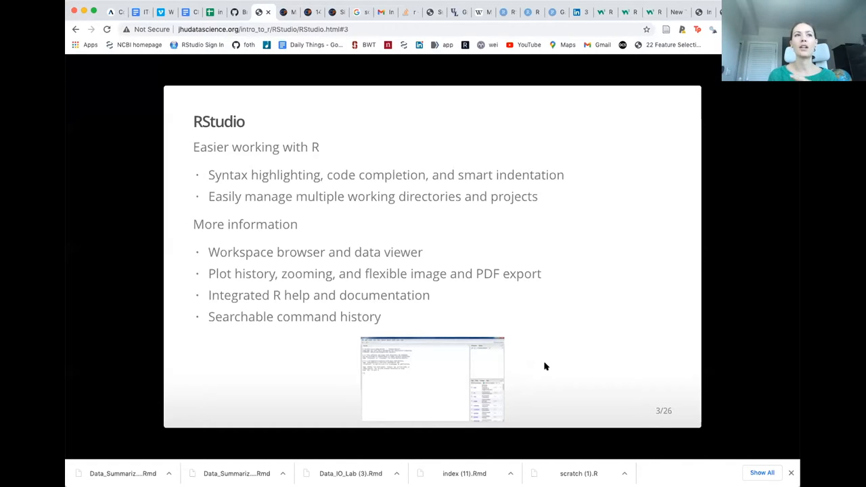
pyautogui.moveTo(557, 373)
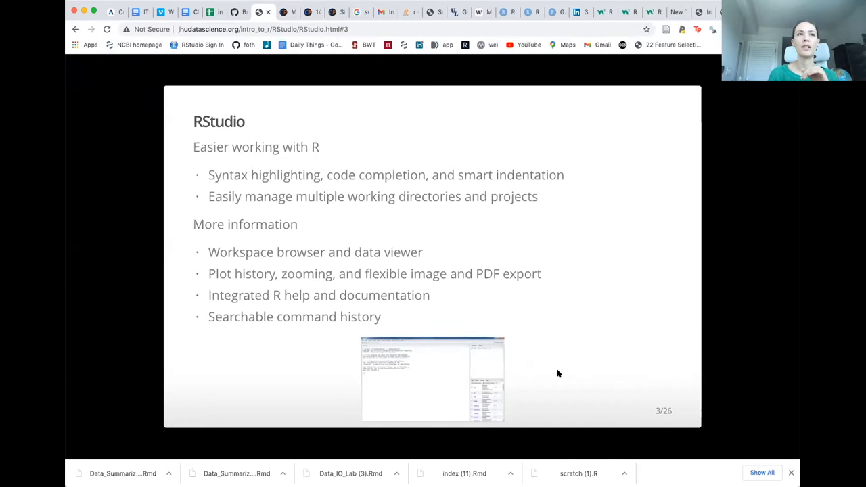
# Advance to slide 5, R Console, on where code executes interactively
pyautogui.press('Right')
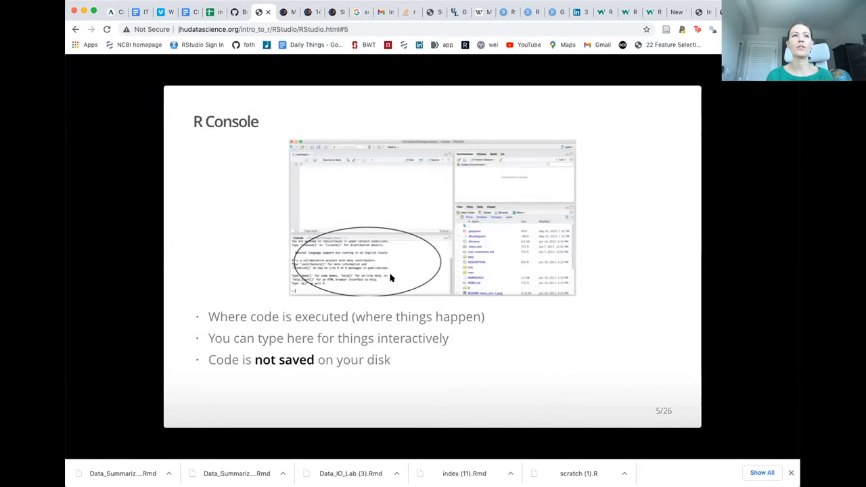
pyautogui.moveTo(372, 259)
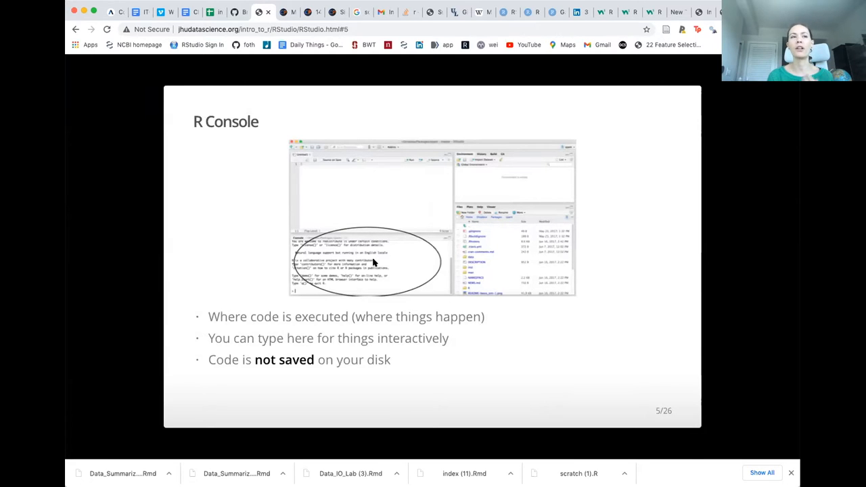
pyautogui.moveTo(436, 322)
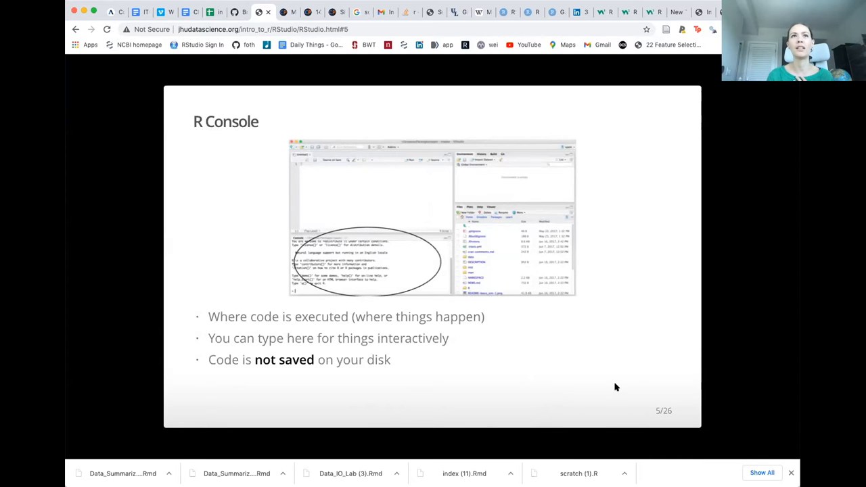
pyautogui.moveTo(498, 354)
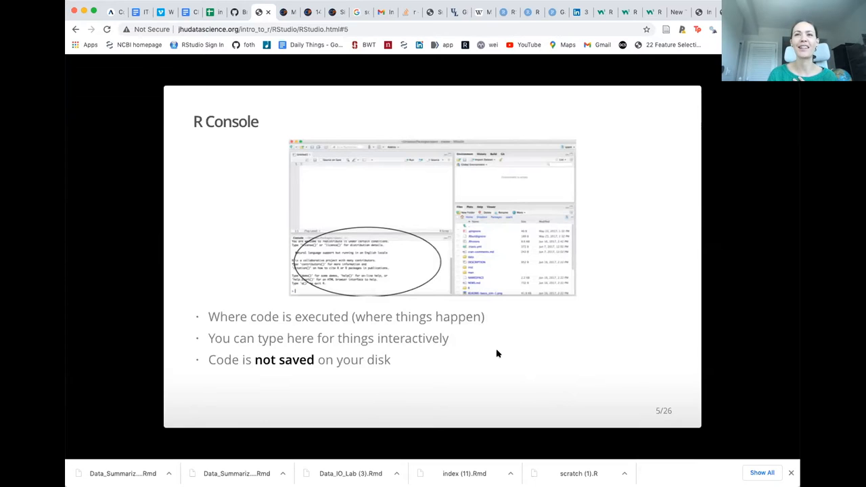
# Show slide 6 on the Source Editor, then slide 7, Getting the editor
pyautogui.press('right')
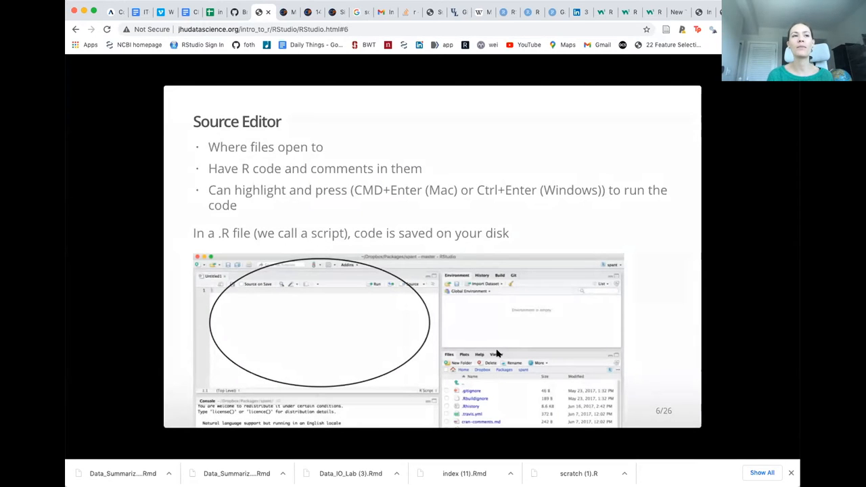
pyautogui.moveTo(371, 358)
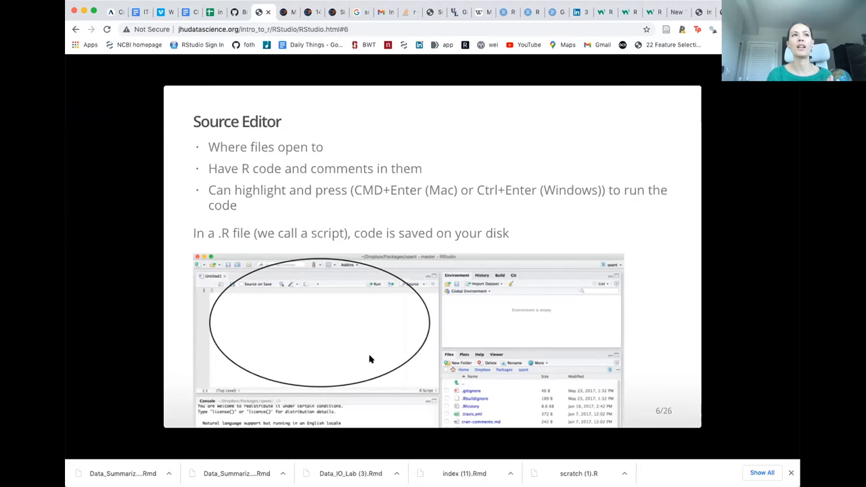
pyautogui.moveTo(298, 300)
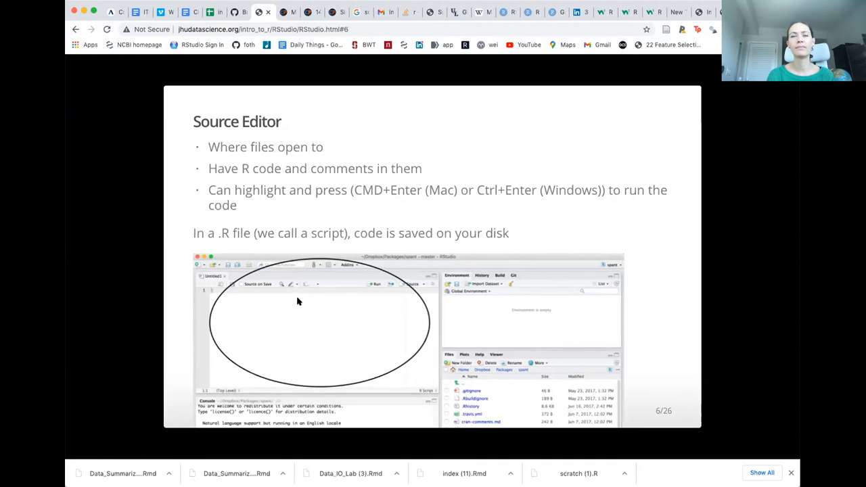
pyautogui.press('right')
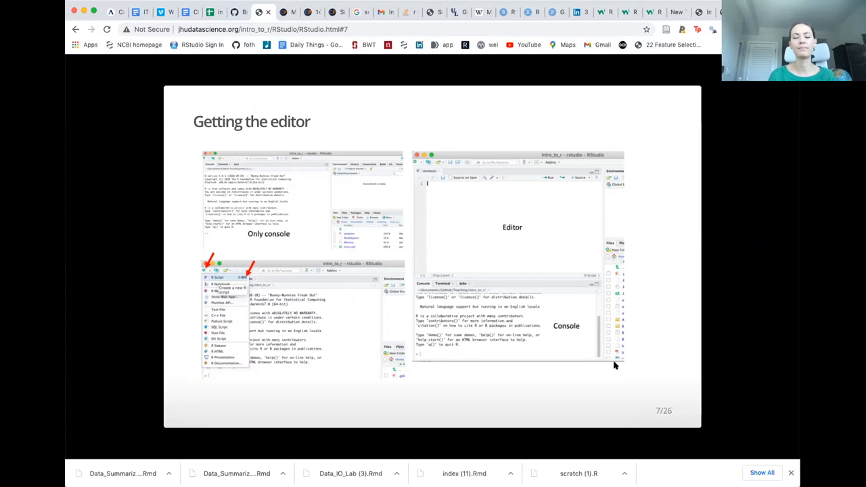
# Advance to slide 9 stating R is essentially a command line with functions loaded
pyautogui.press('Right')
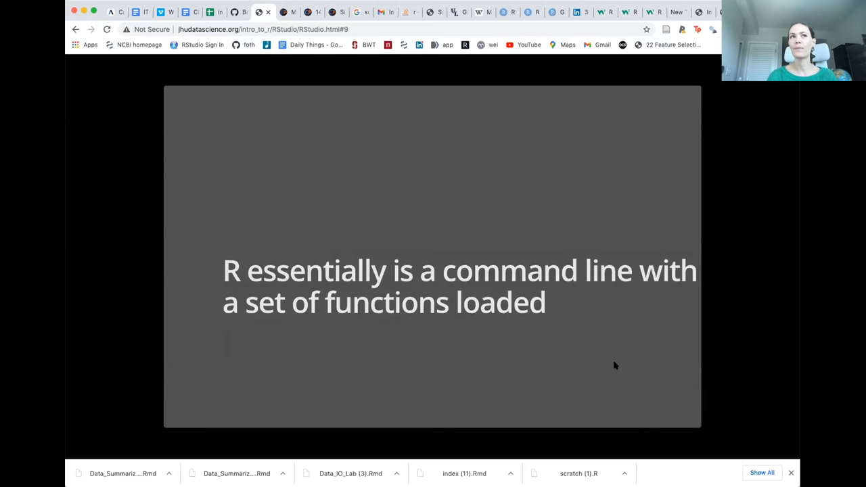
# Show slide 10 on R functions in packages, then slide 11, Using Packages
pyautogui.press('Right')
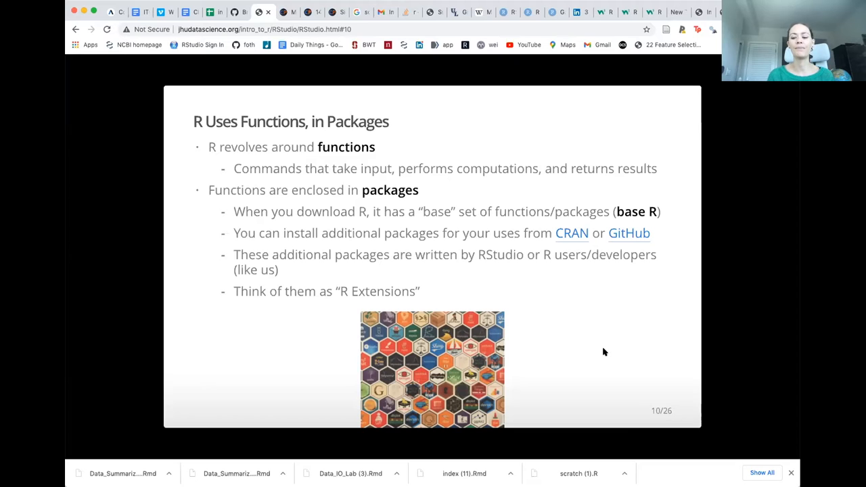
pyautogui.press('Right')
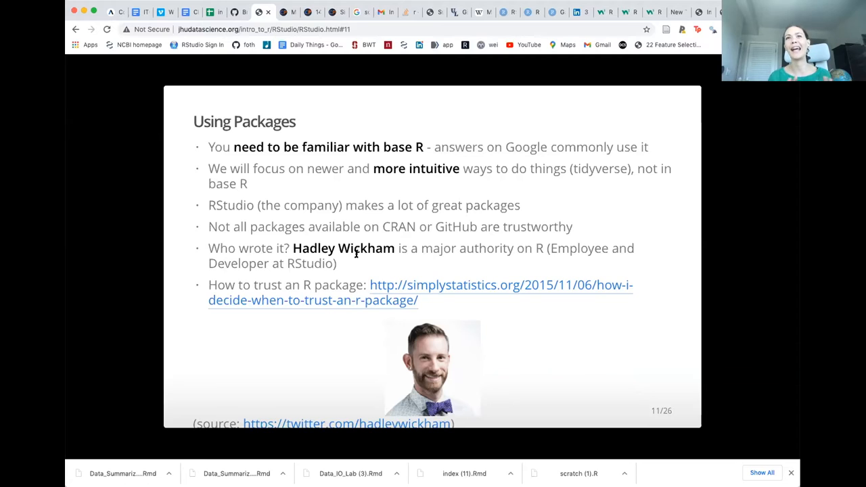
pyautogui.moveTo(463, 354)
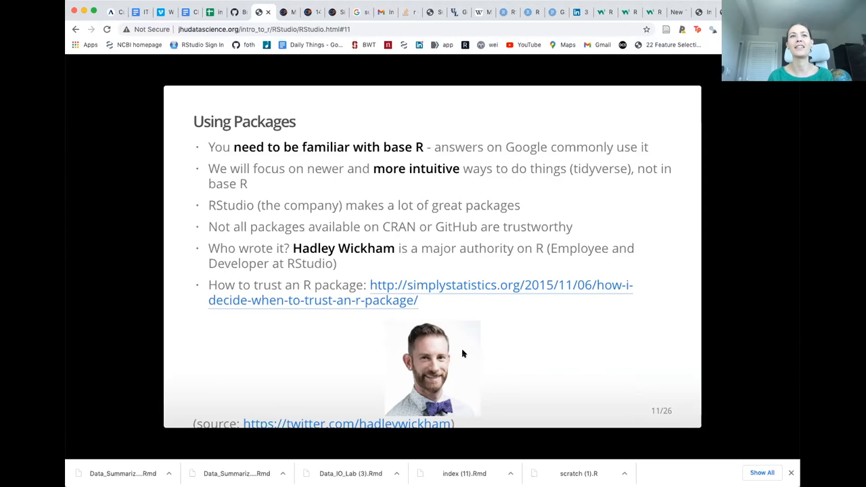
pyautogui.moveTo(463, 352)
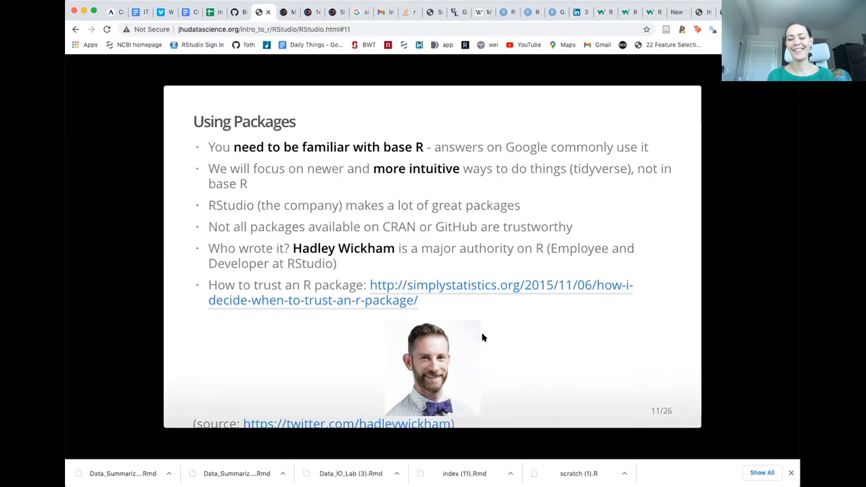
# Advance to slide 13 on creating an RStudio Project named Intro_to_R
pyautogui.press('Right')
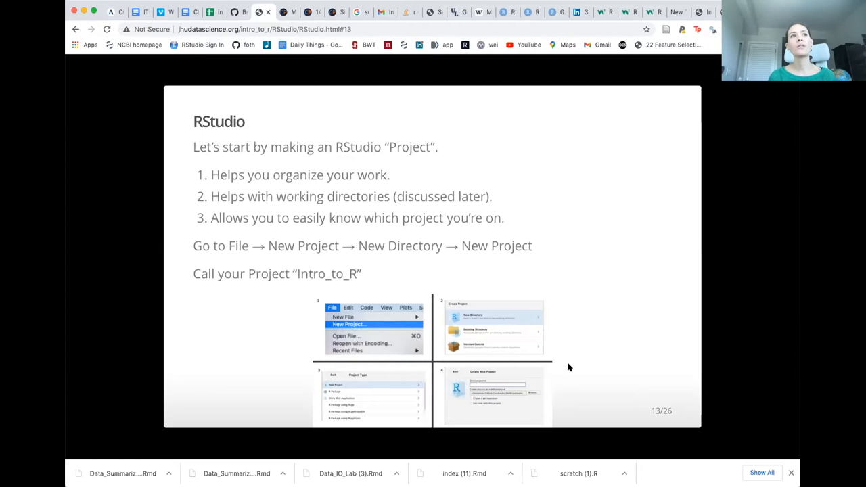
pyautogui.moveTo(502, 305)
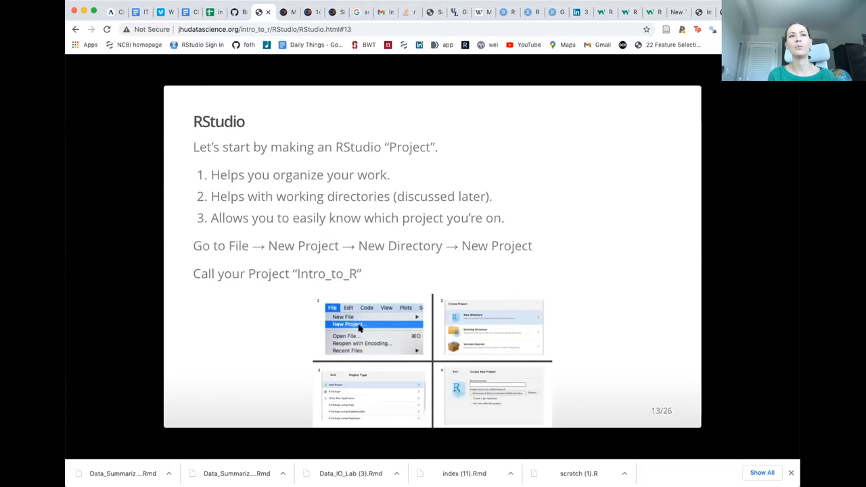
pyautogui.moveTo(432, 345)
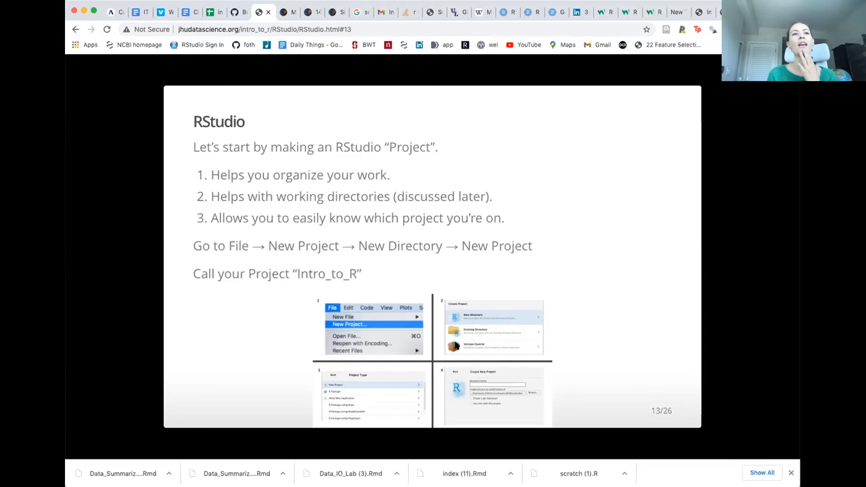
pyautogui.moveTo(497, 398)
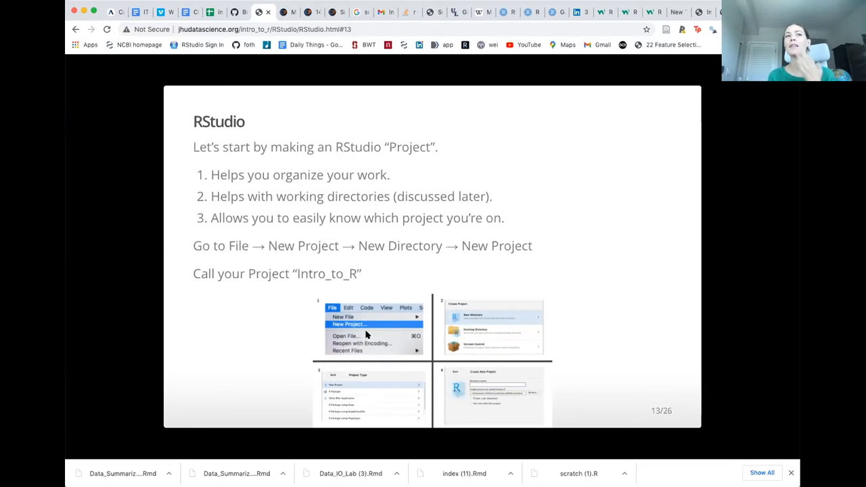
pyautogui.moveTo(611, 391)
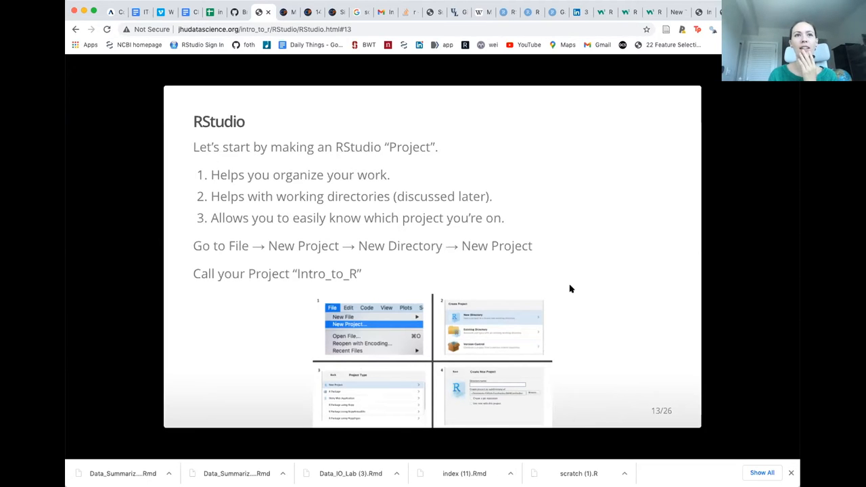
pyautogui.moveTo(443, 98)
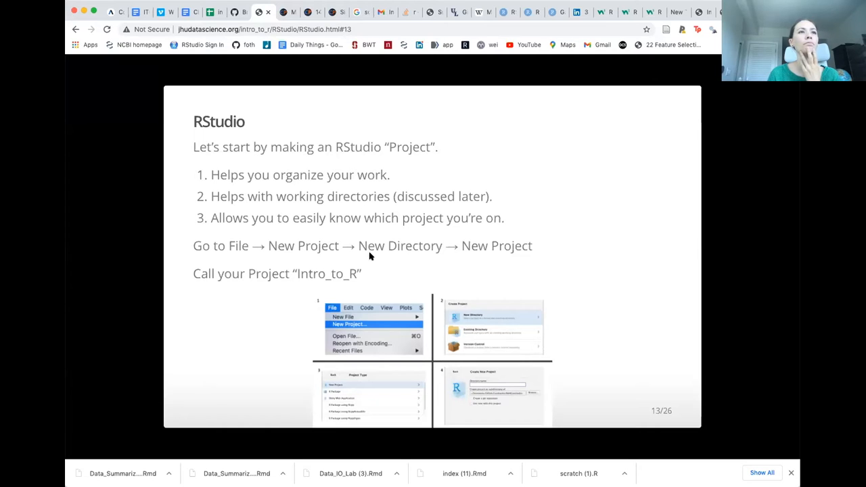
pyautogui.moveTo(338, 231)
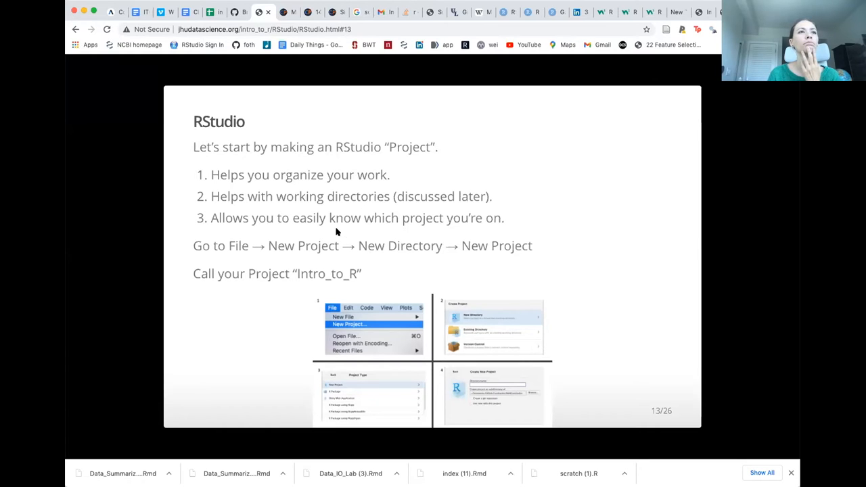
pyautogui.moveTo(359, 260)
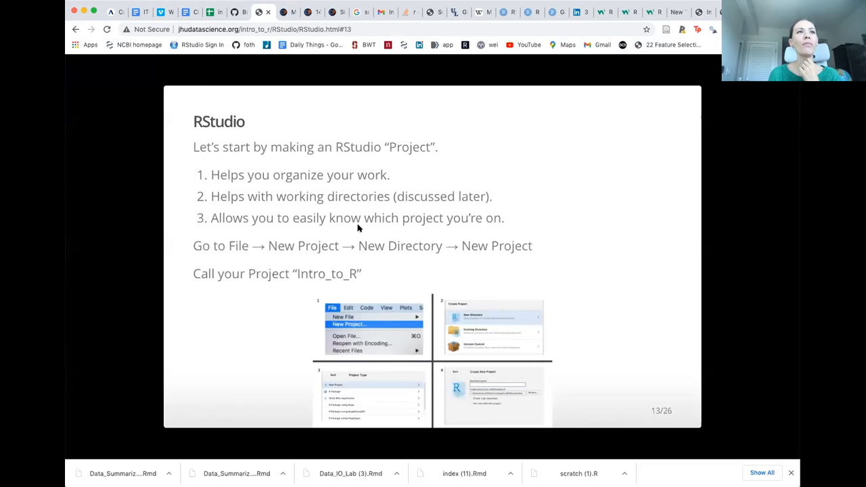
pyautogui.moveTo(428, 109)
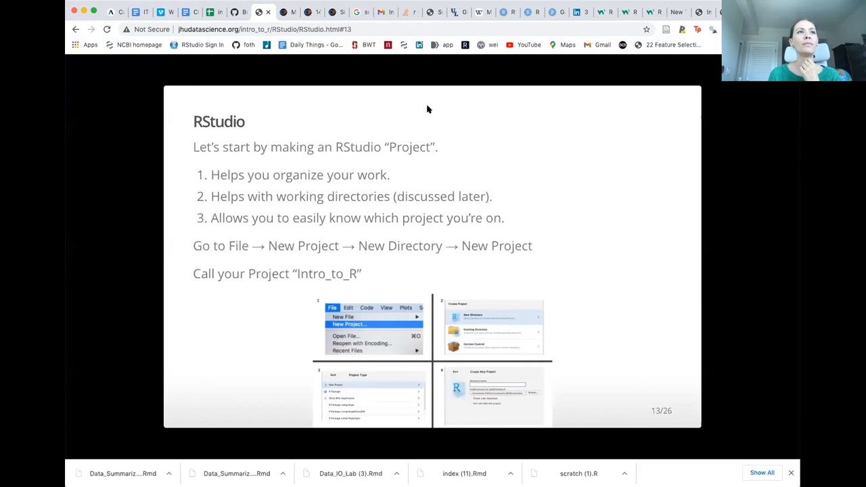
pyautogui.moveTo(606, 38)
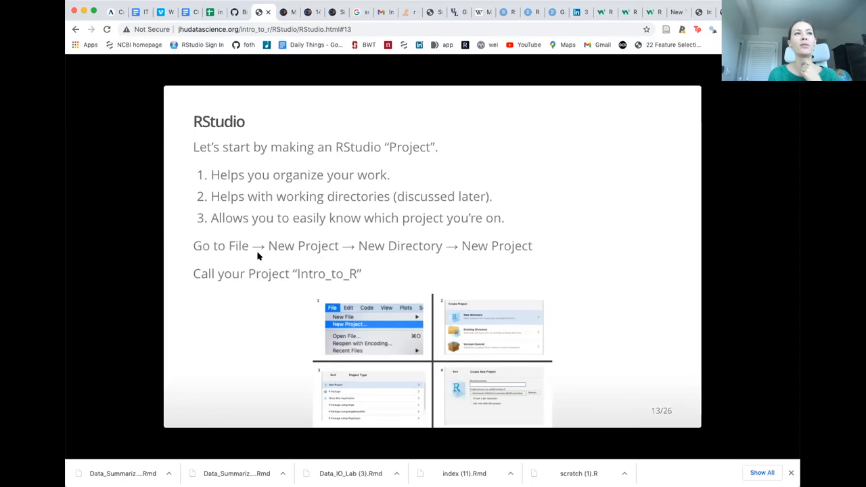
pyautogui.moveTo(525, 243)
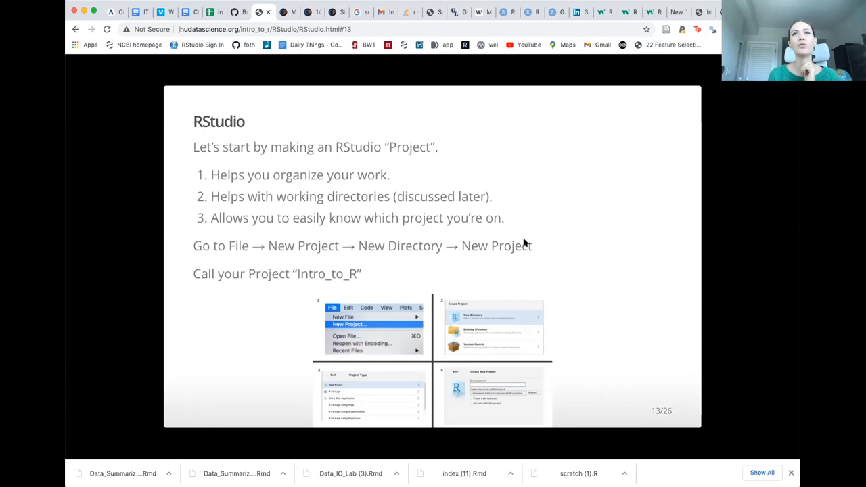
pyautogui.moveTo(641, 12)
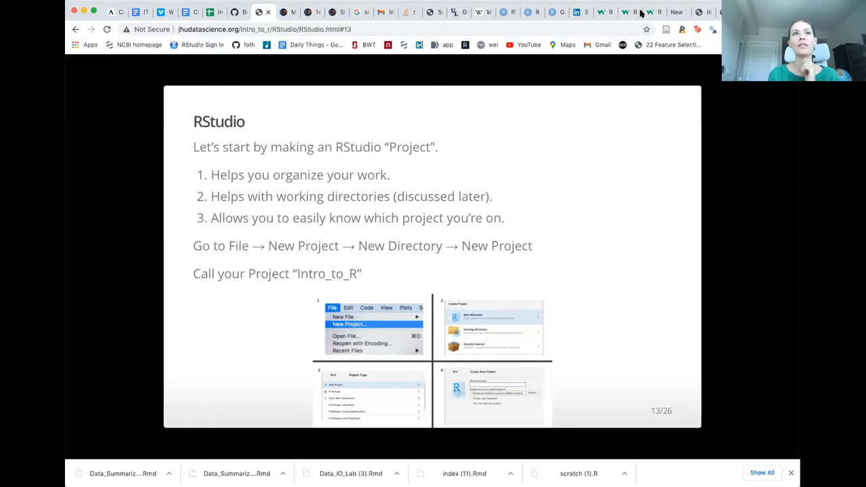
pyautogui.moveTo(463, 364)
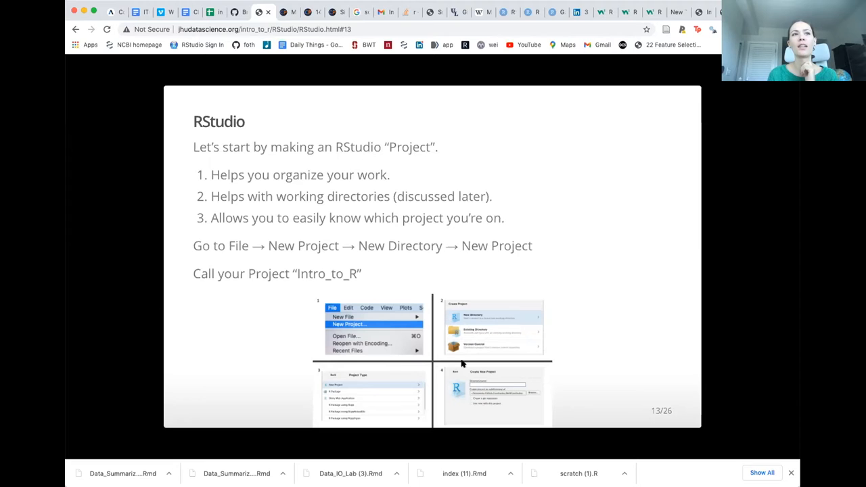
pyautogui.moveTo(541, 111)
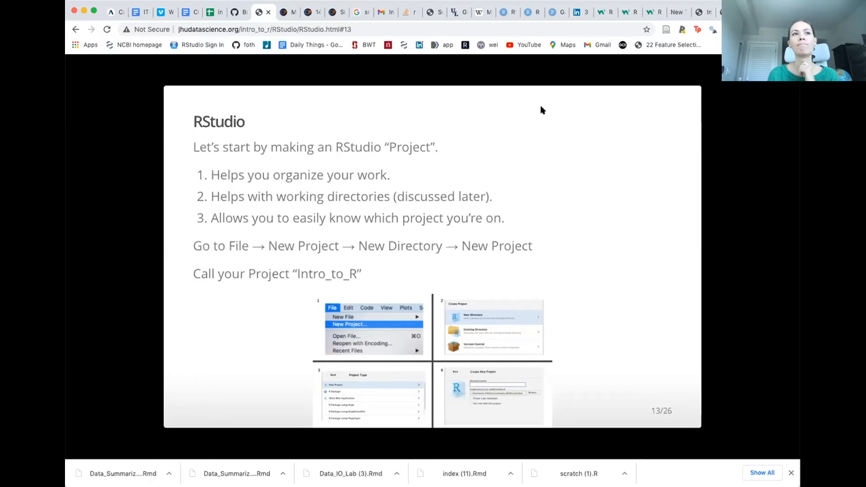
pyautogui.moveTo(557, 24)
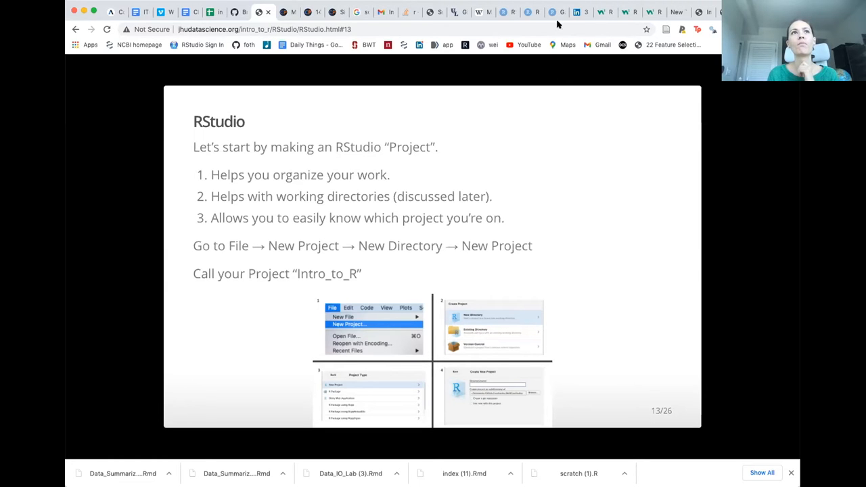
pyautogui.moveTo(553, 144)
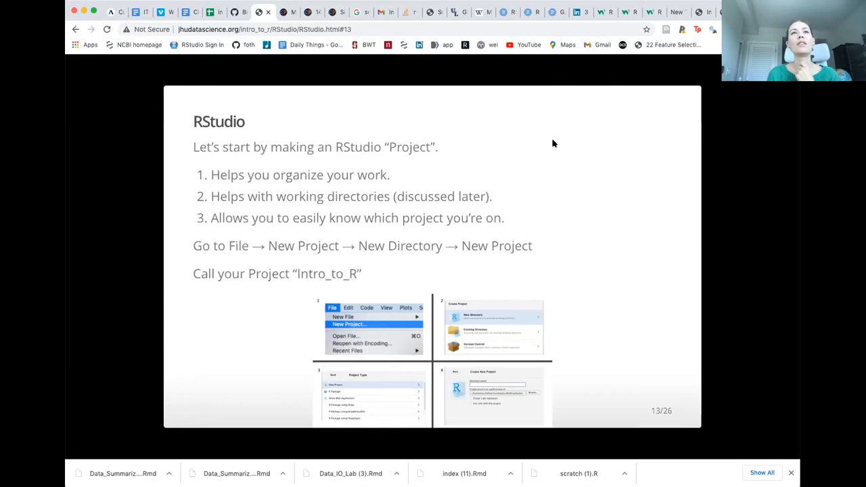
pyautogui.moveTo(557, 146)
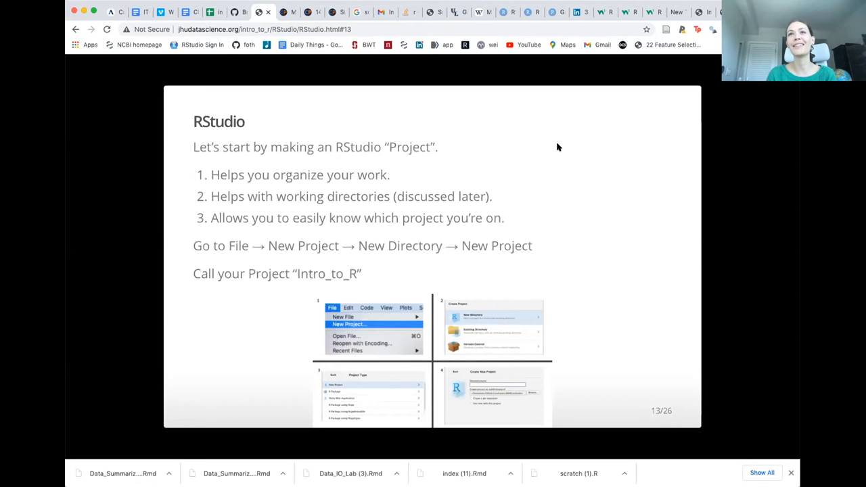
pyautogui.moveTo(467, 21)
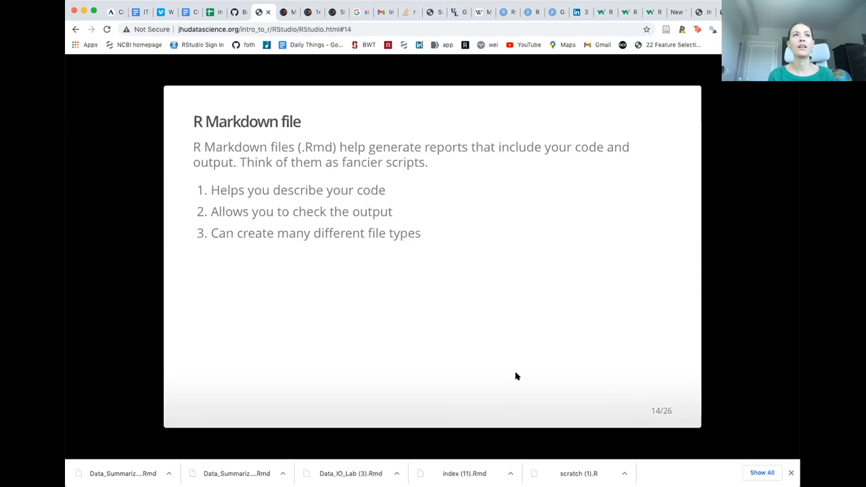
pyautogui.moveTo(513, 376)
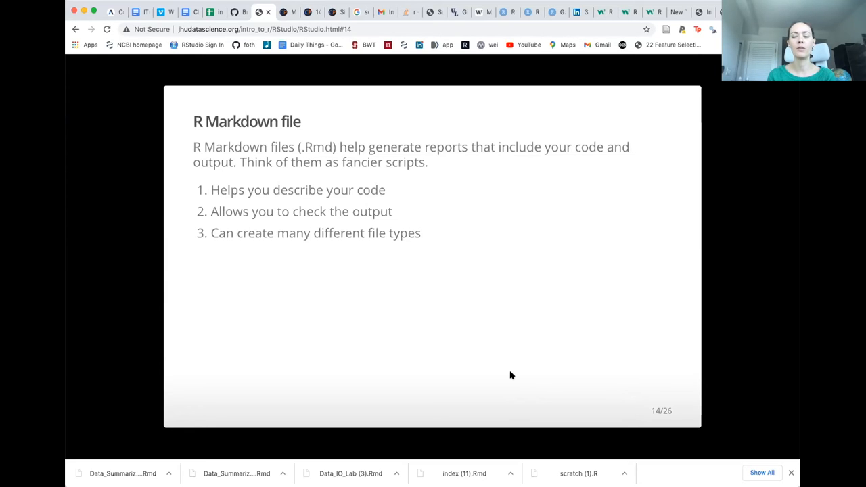
# Advance to slide 15, Code chunks, on where R code is typed and run
pyautogui.press('right')
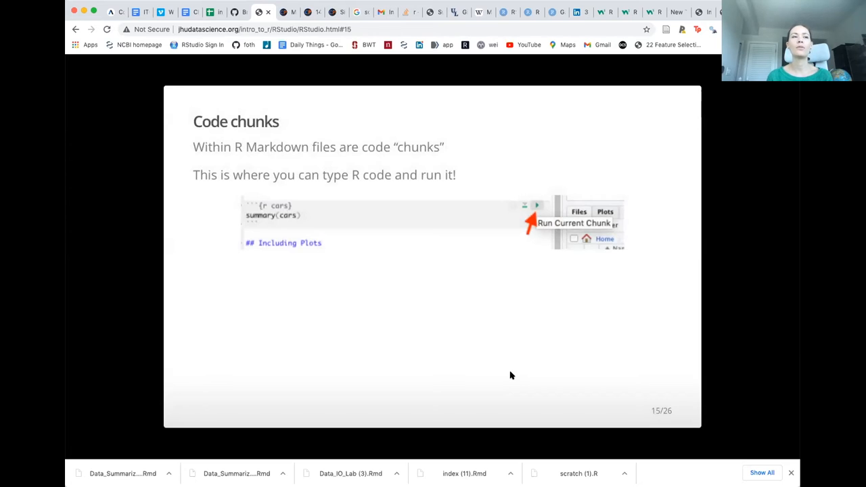
pyautogui.moveTo(443, 399)
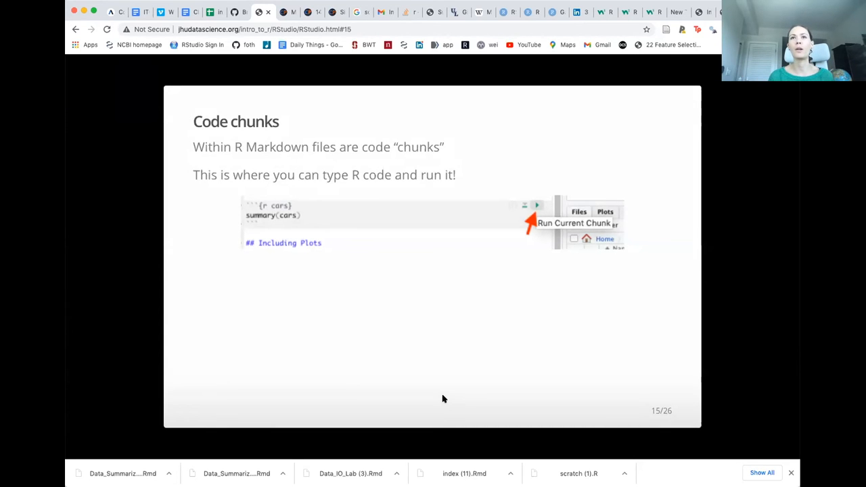
pyautogui.moveTo(345, 221)
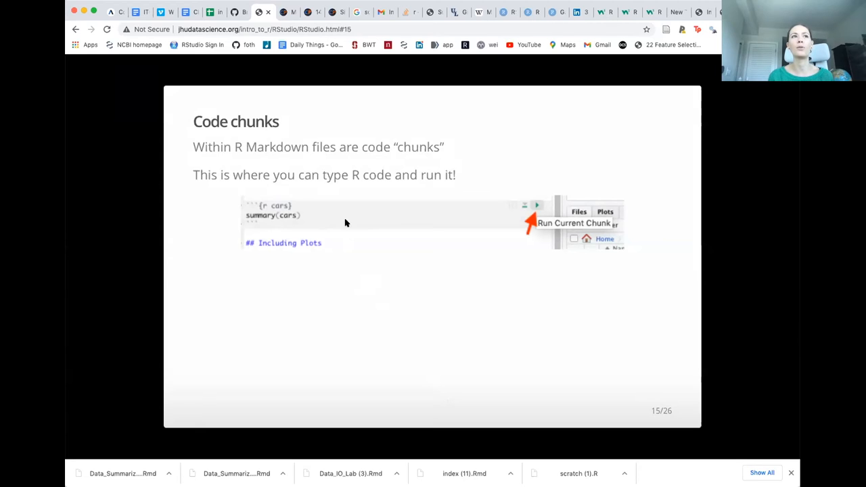
pyautogui.moveTo(449, 235)
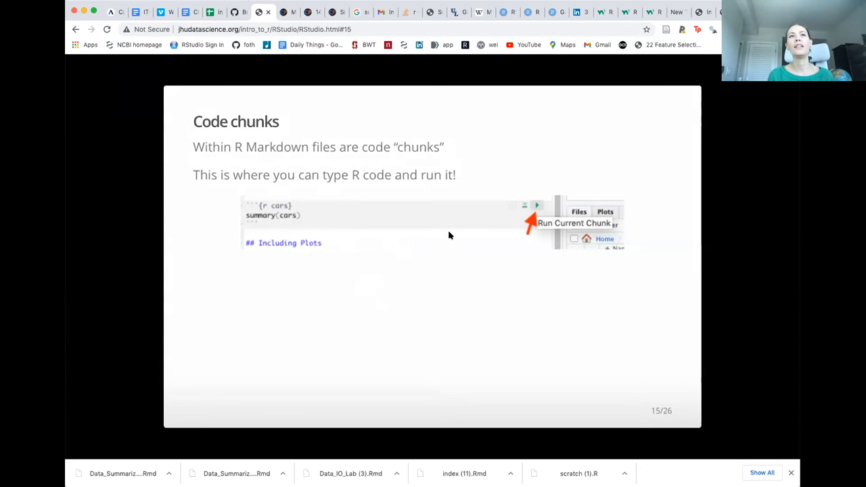
pyautogui.moveTo(535, 209)
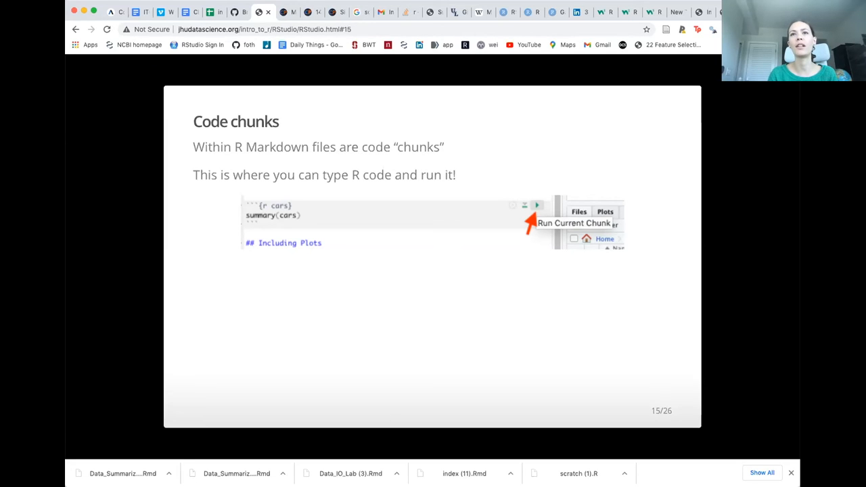
pyautogui.moveTo(557, 425)
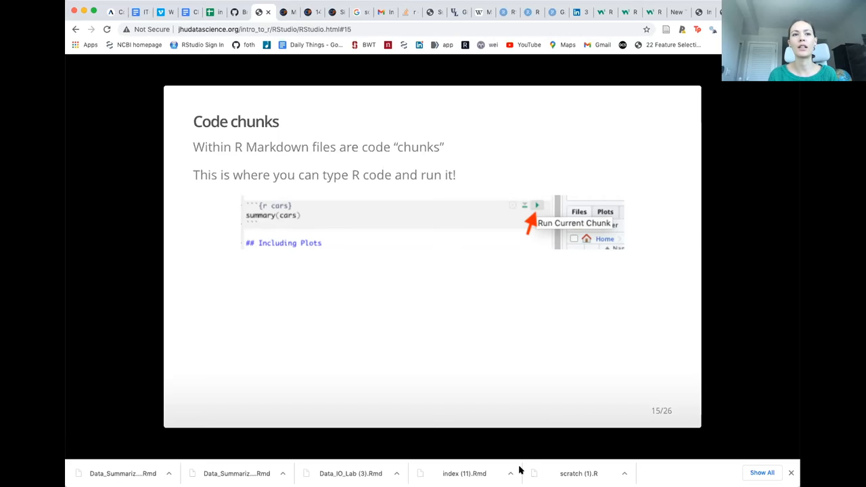
pyautogui.moveTo(530, 243)
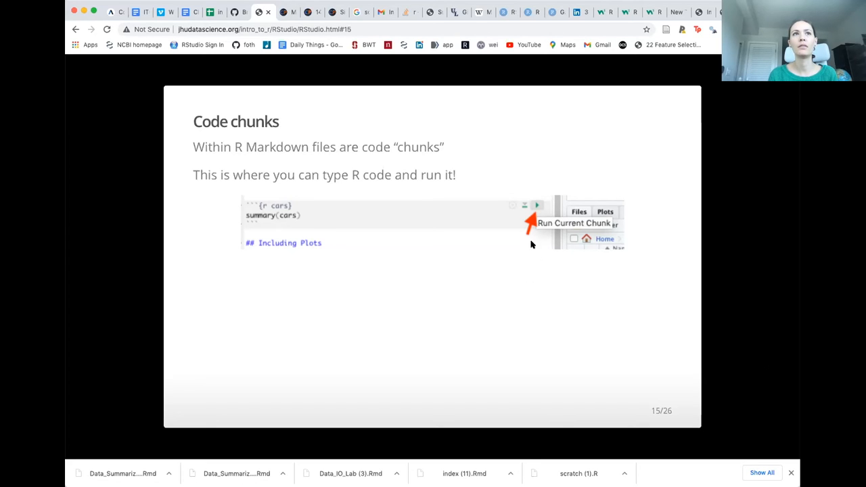
pyautogui.moveTo(529, 227)
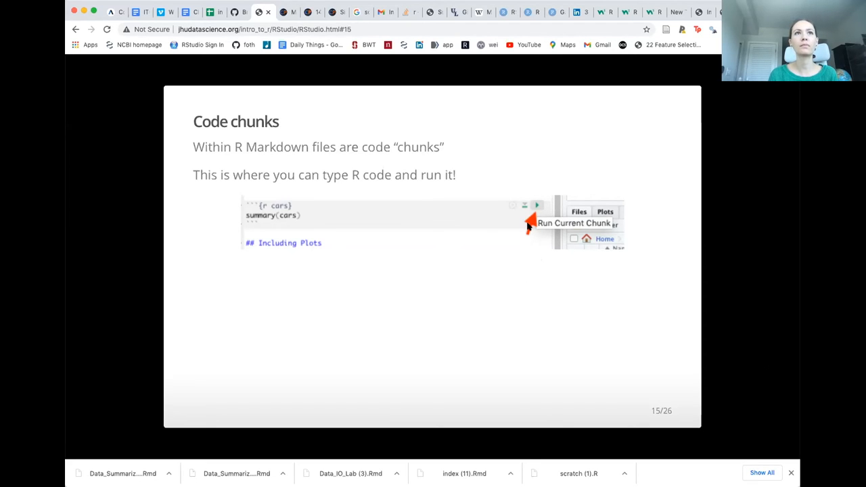
pyautogui.moveTo(535, 173)
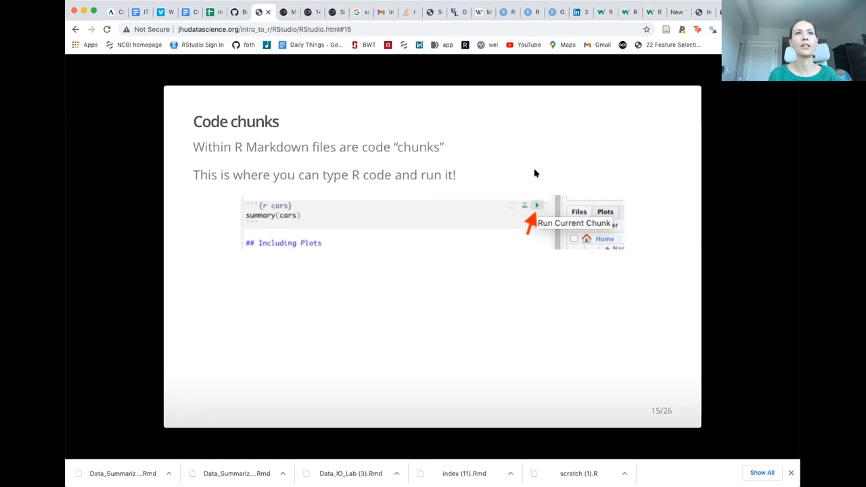
pyautogui.moveTo(542, 332)
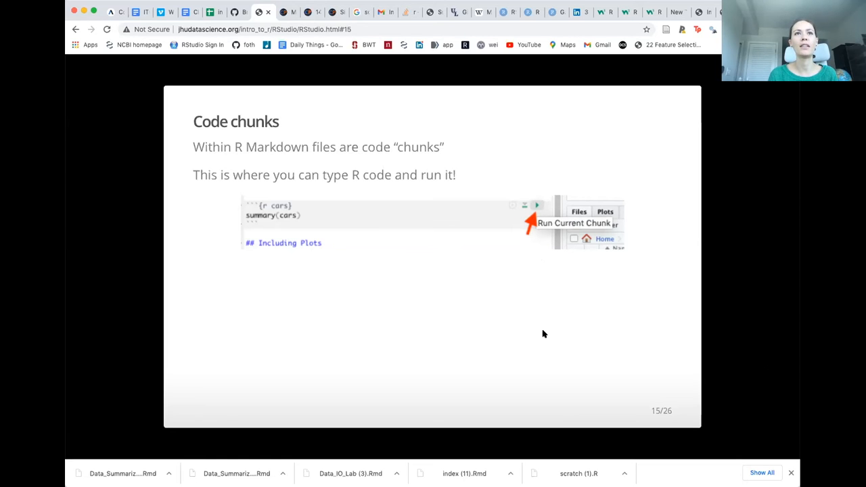
pyautogui.moveTo(492, 22)
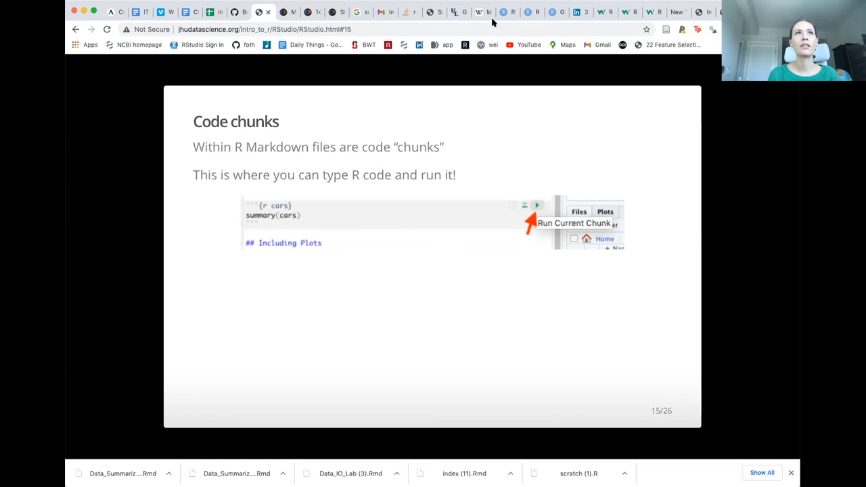
pyautogui.moveTo(611, 359)
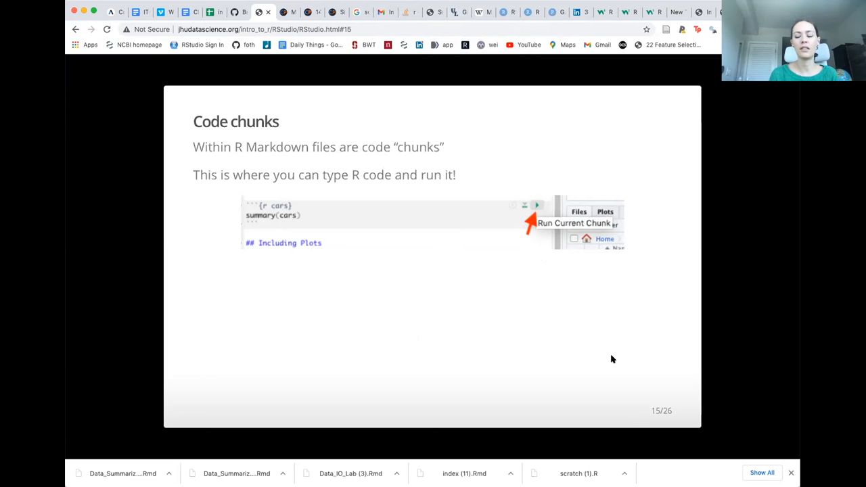
pyautogui.moveTo(522, 206)
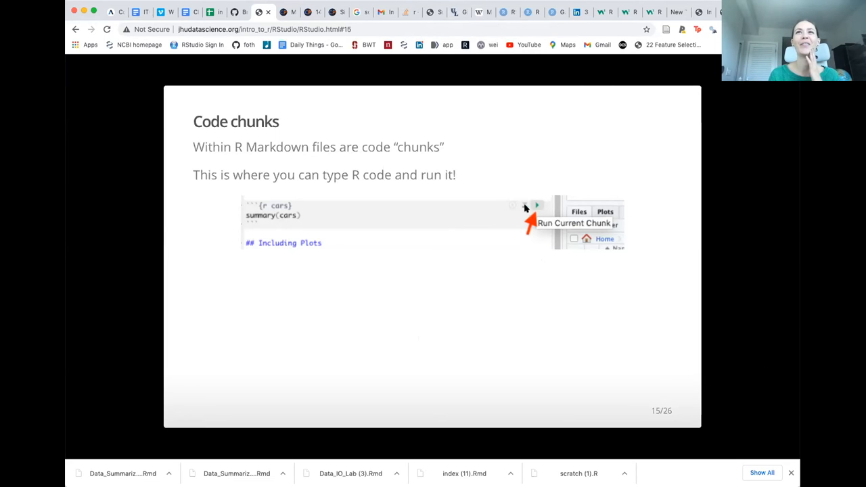
pyautogui.moveTo(565, 233)
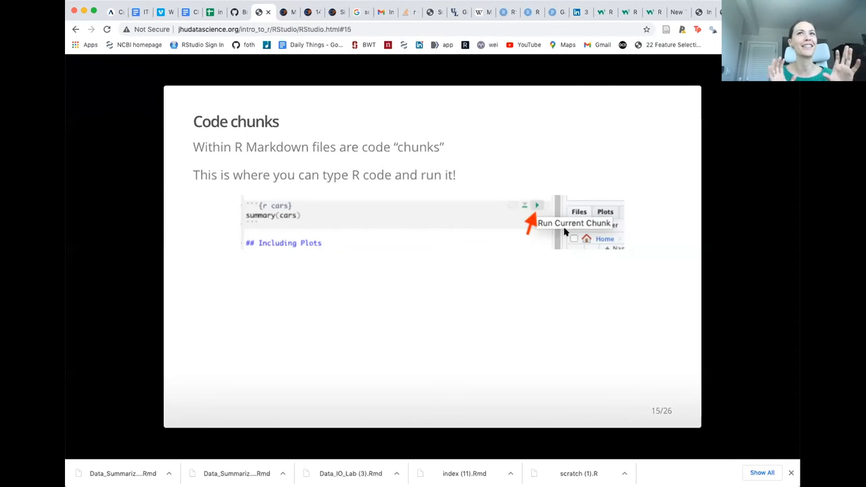
pyautogui.moveTo(560, 255)
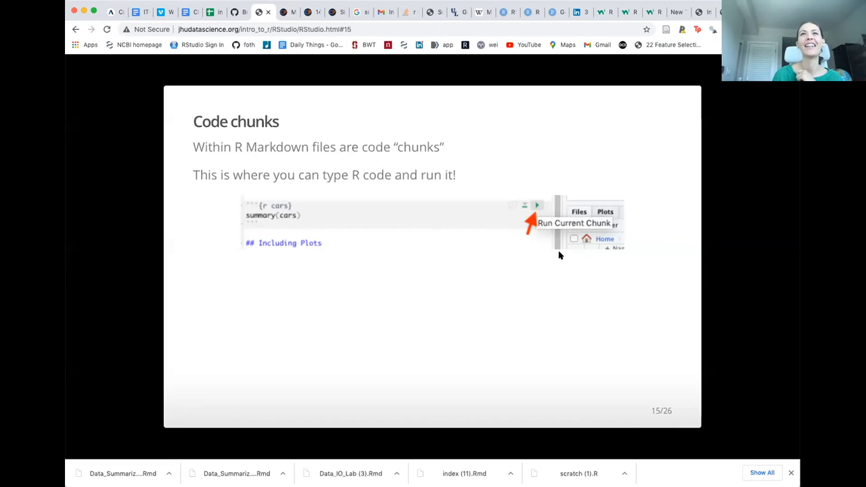
pyautogui.moveTo(560, 287)
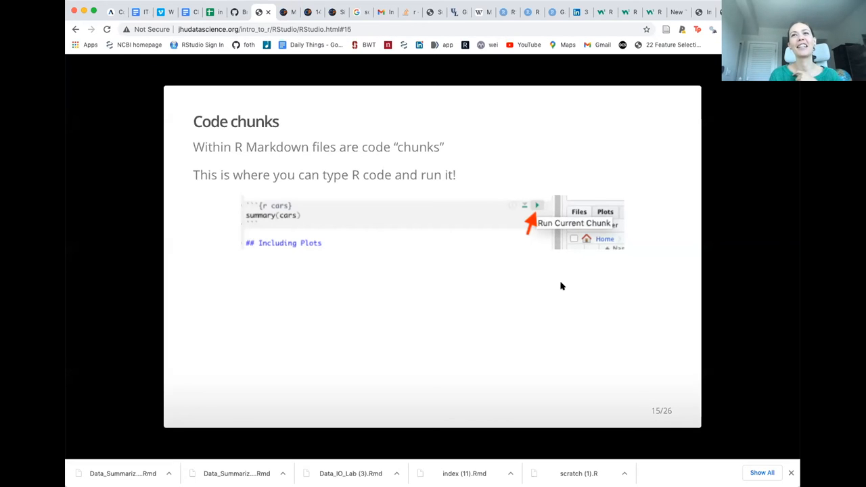
pyautogui.moveTo(525, 209)
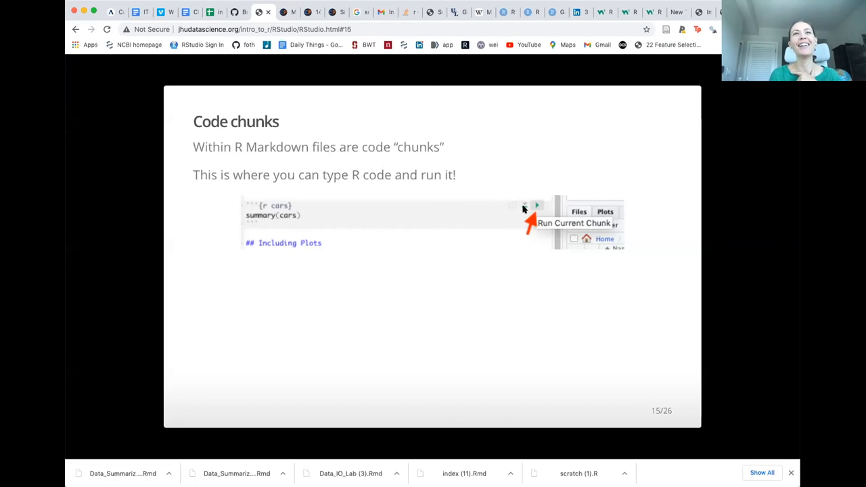
pyautogui.moveTo(592, 309)
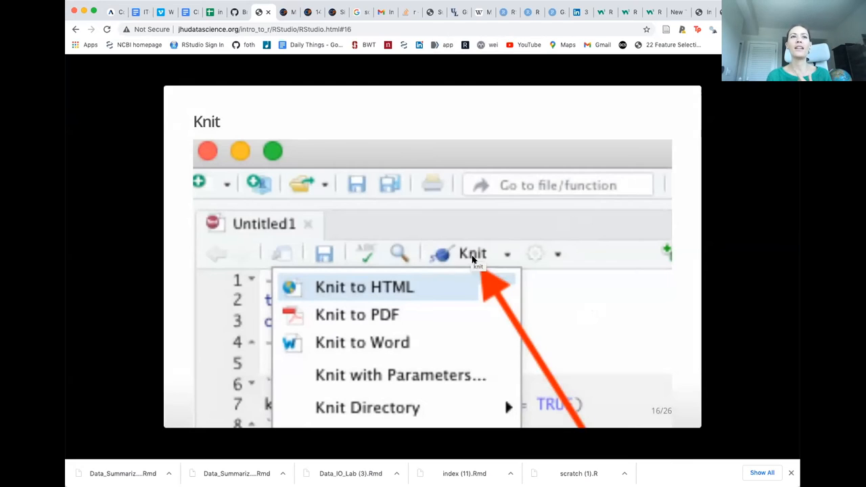
pyautogui.moveTo(443, 255)
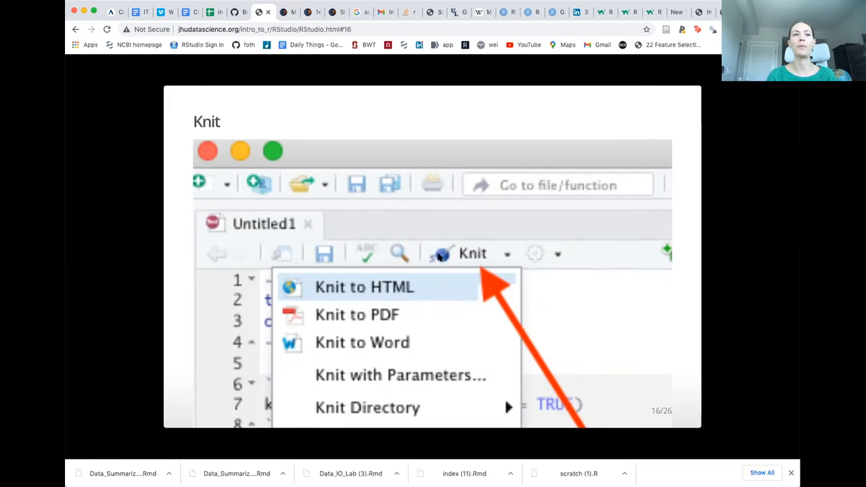
pyautogui.moveTo(500, 336)
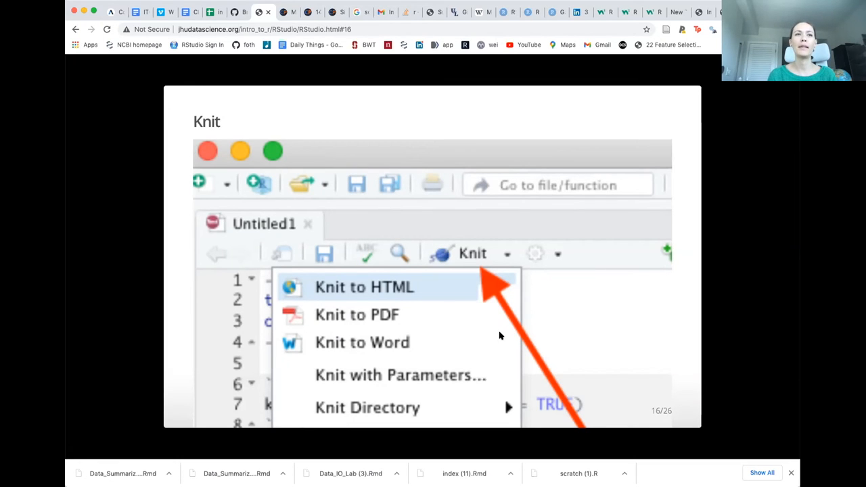
pyautogui.moveTo(273, 151)
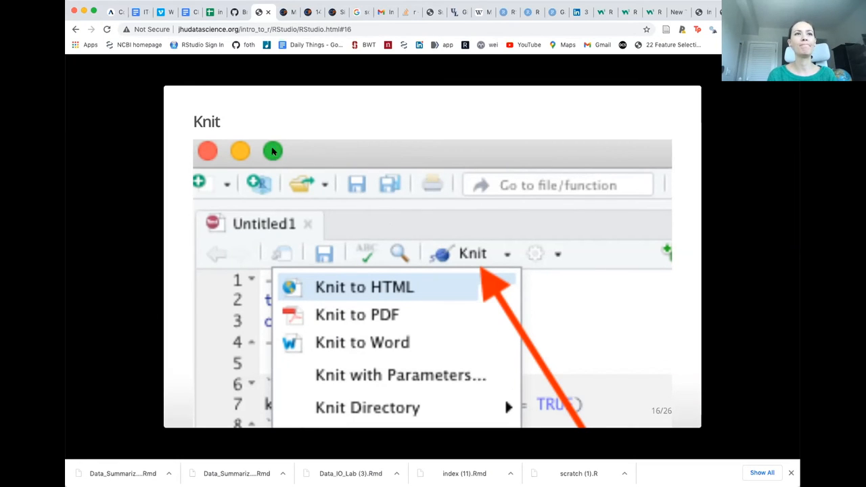
pyautogui.moveTo(197, 146)
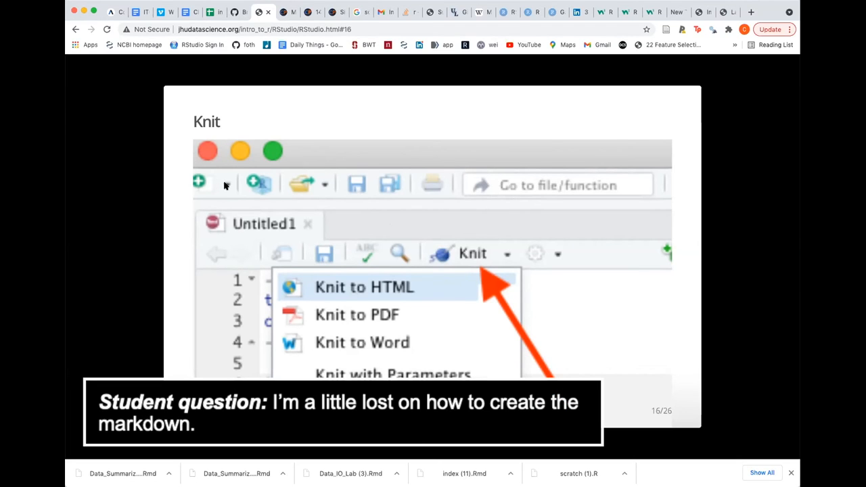
pyautogui.moveTo(206, 181)
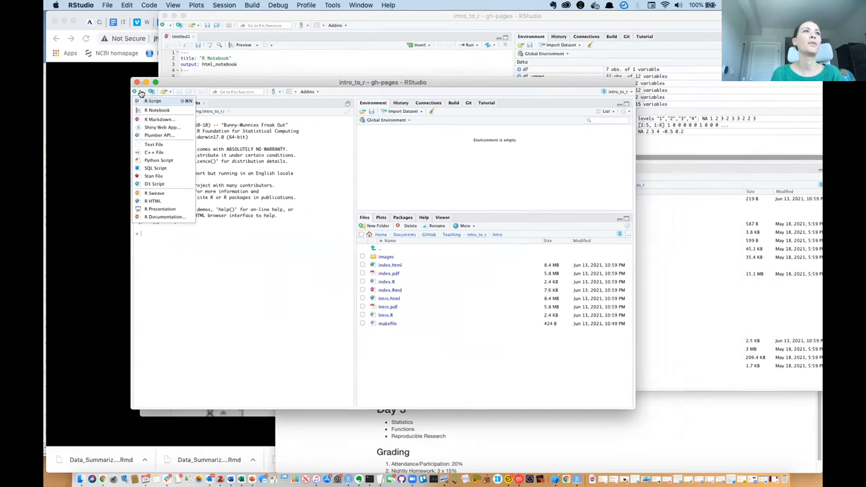
pyautogui.moveTo(159, 119)
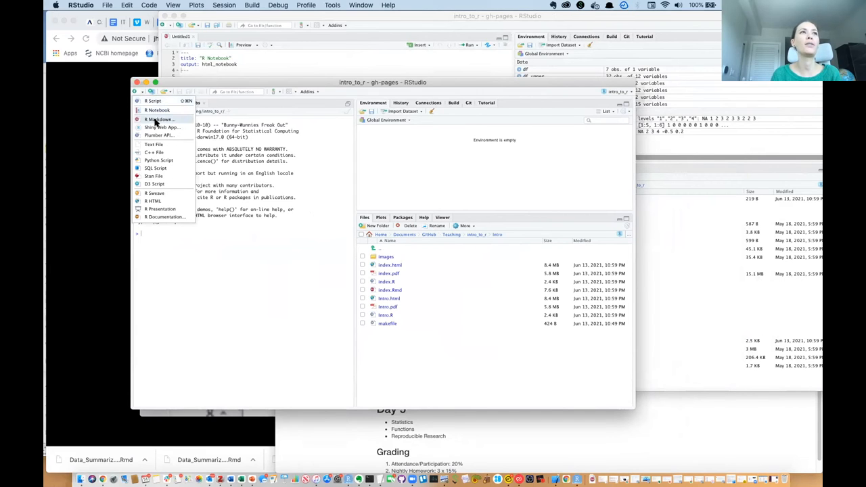
pyautogui.moveTo(160, 119)
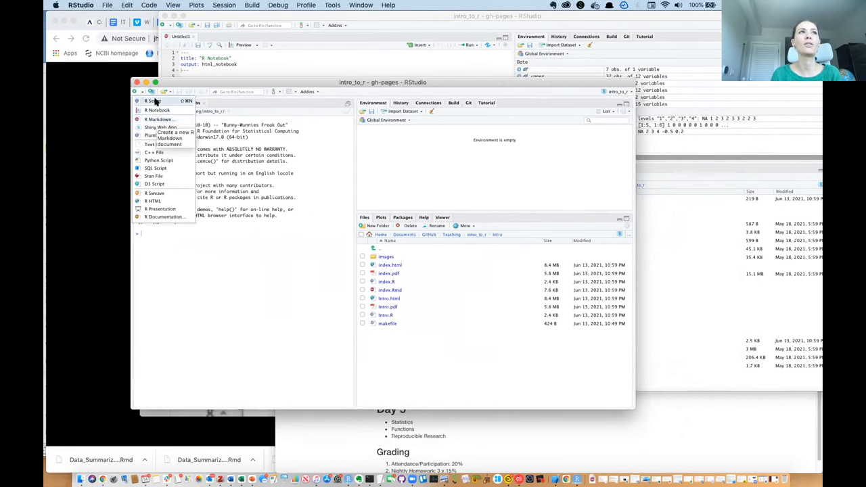
pyautogui.moveTo(160, 119)
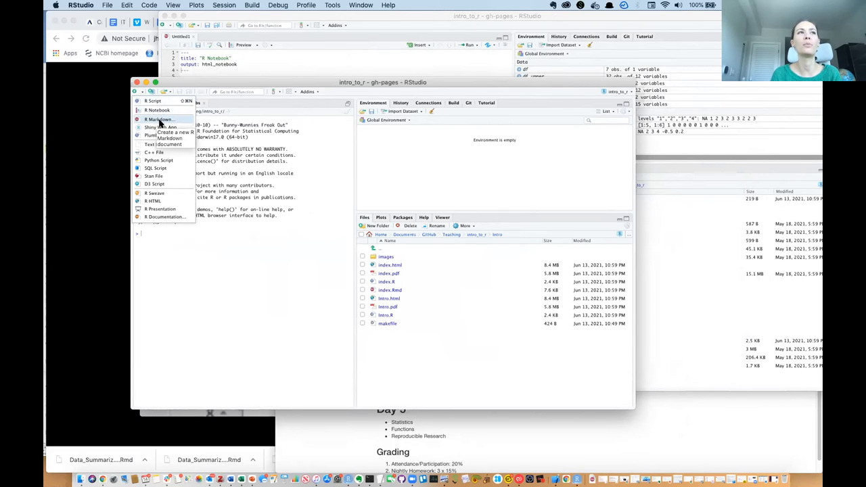
# Create a new untitled R Markdown document with default HTML output
pyautogui.click(160, 119)
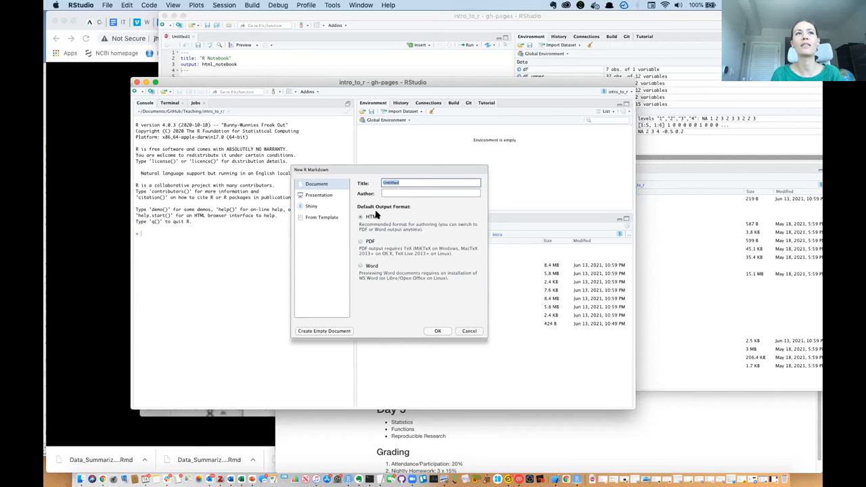
pyautogui.moveTo(384, 215)
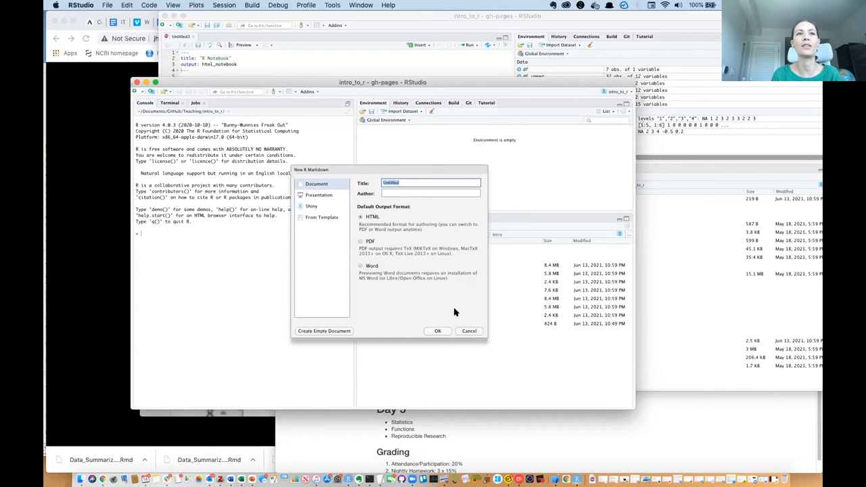
pyautogui.click(468, 330)
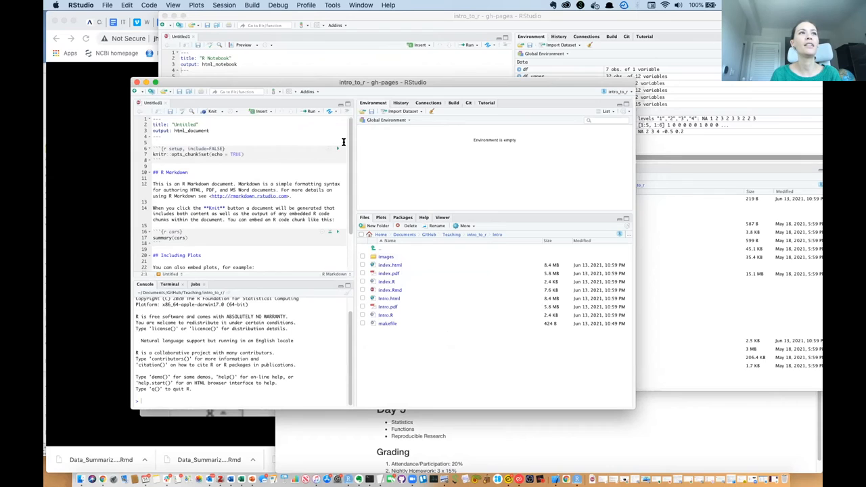
# Run the summary(cars) chunk inline, then knit the document to an HTML page
pyautogui.scroll(-3)
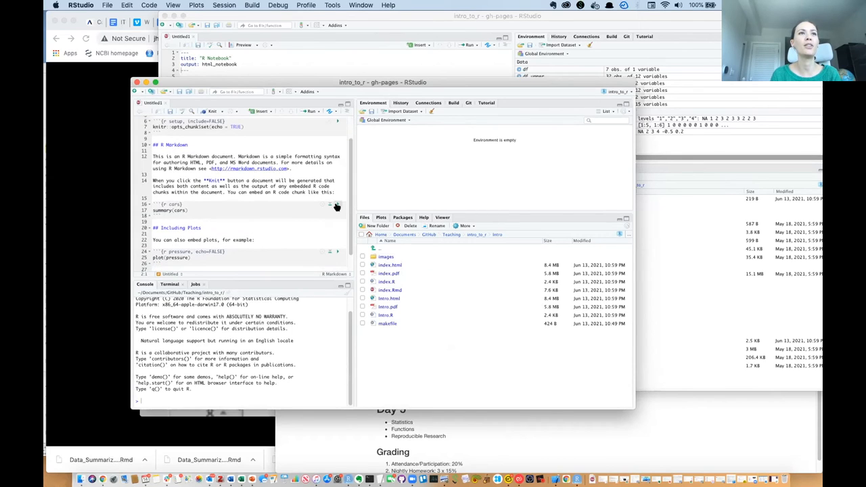
pyautogui.moveTo(335, 205)
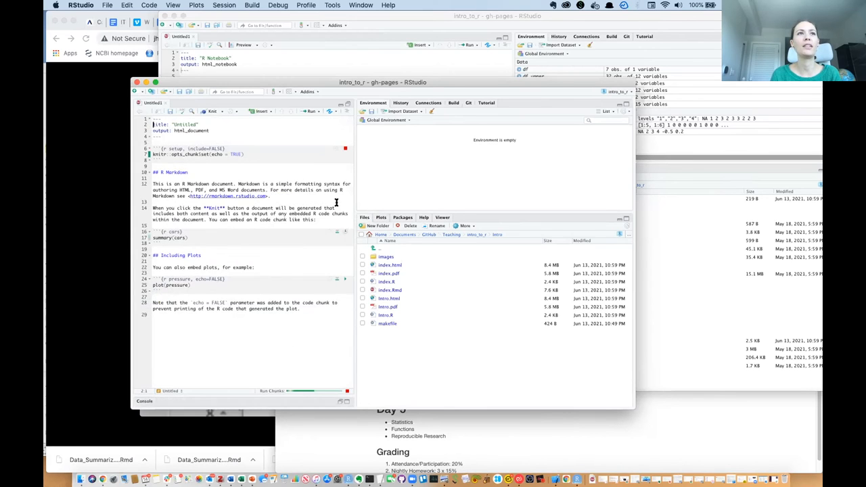
pyautogui.click(346, 231)
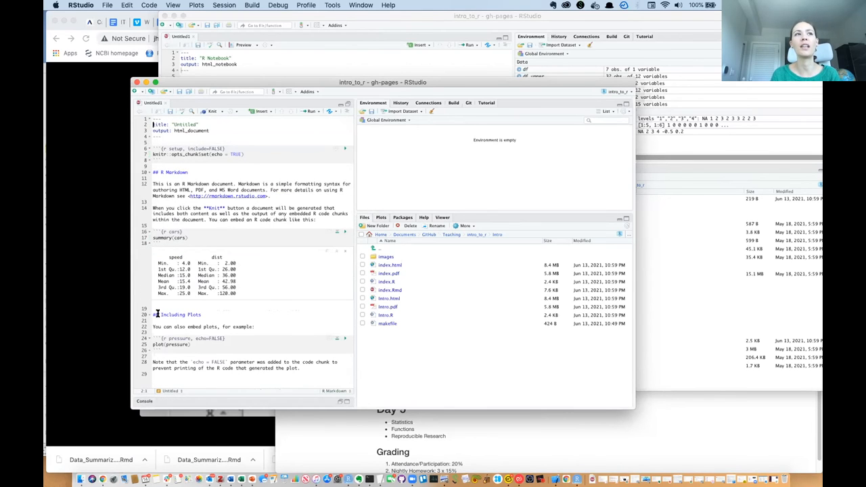
pyautogui.moveTo(268, 273)
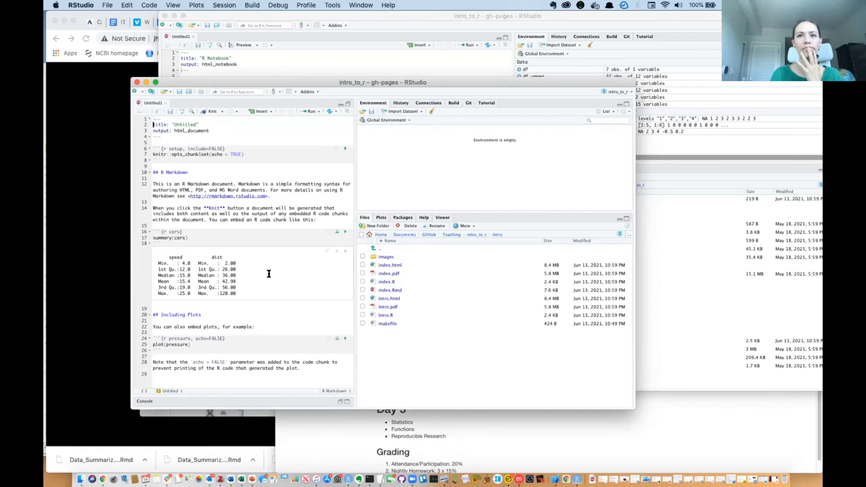
pyautogui.moveTo(606, 395)
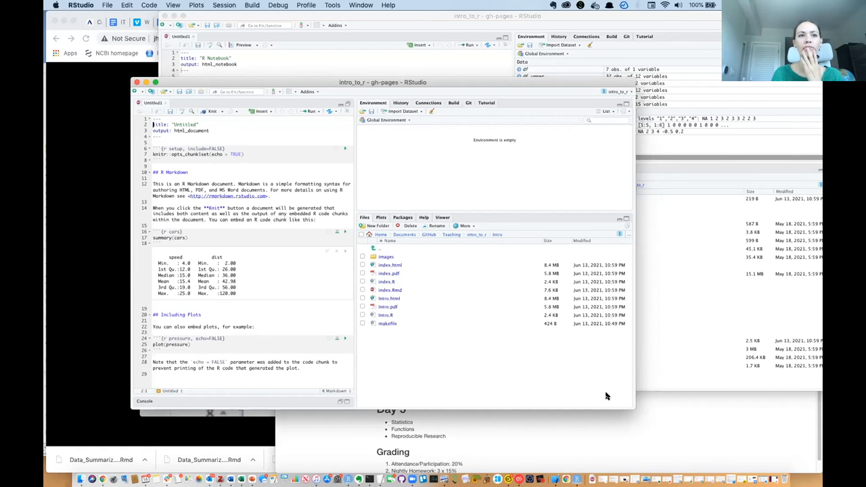
pyautogui.moveTo(682, 411)
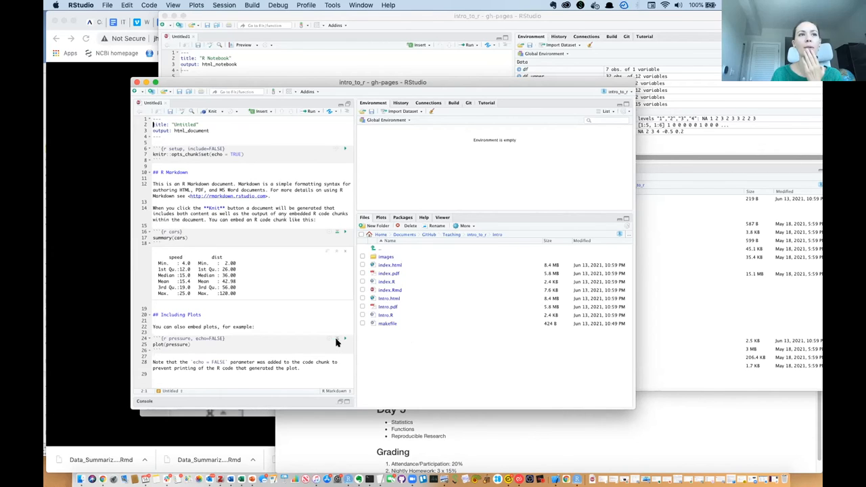
pyautogui.moveTo(344, 338)
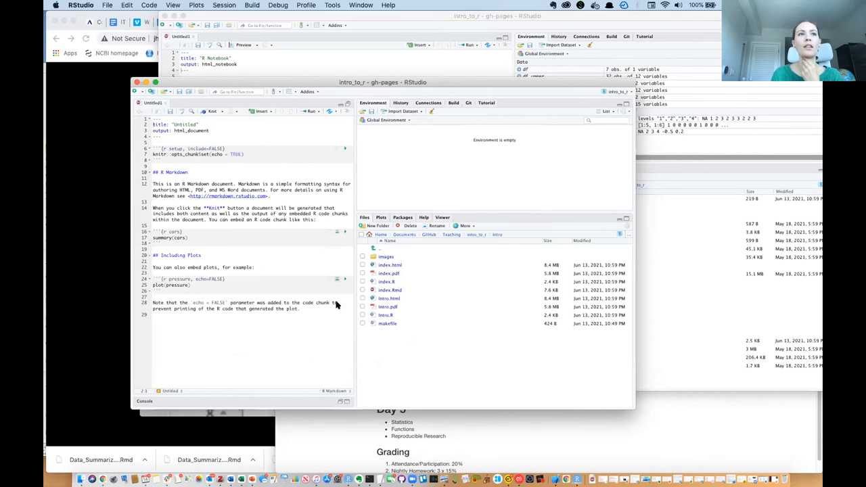
pyautogui.click(344, 232)
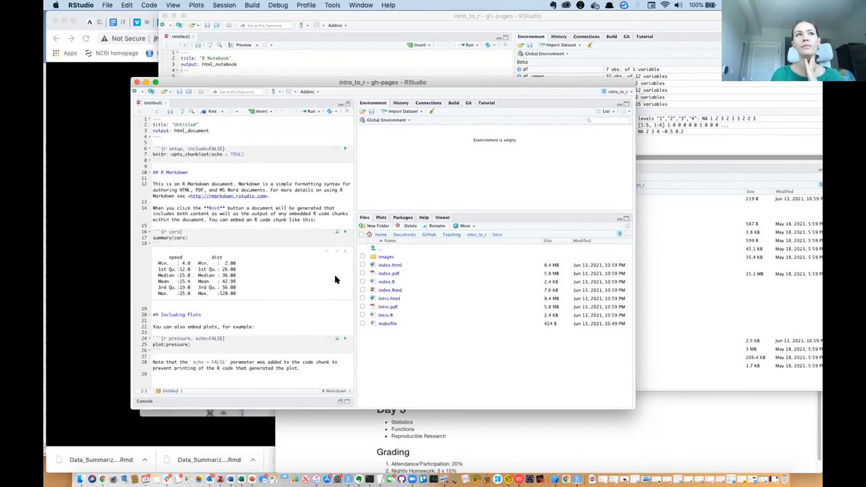
pyautogui.moveTo(311, 238)
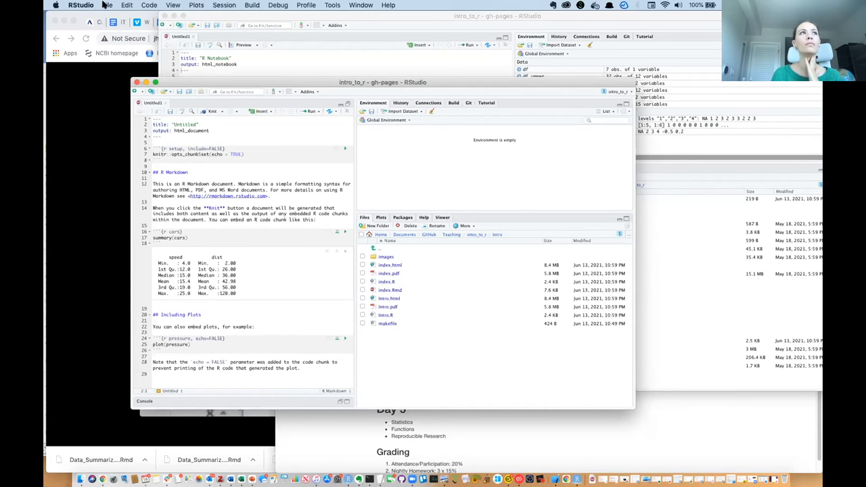
pyautogui.click(107, 5)
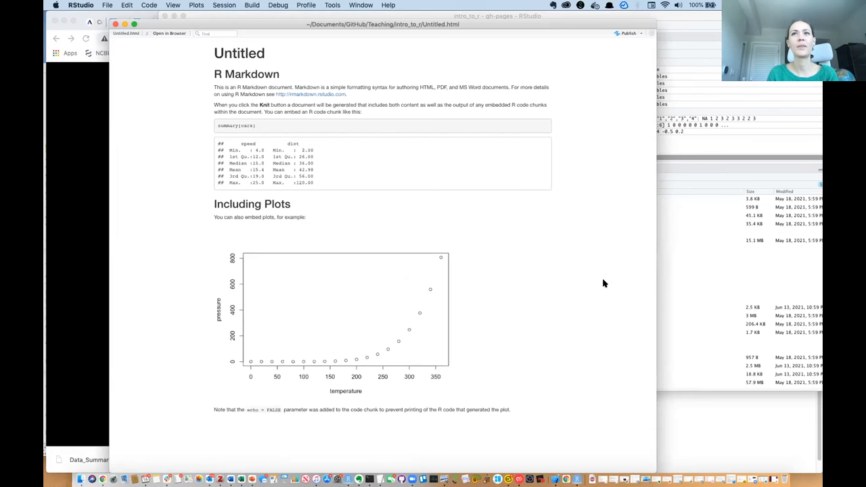
pyautogui.moveTo(357, 159)
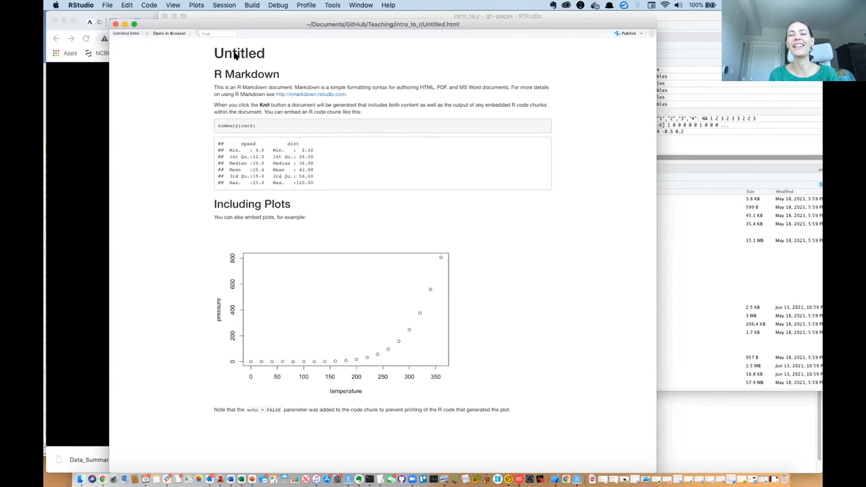
pyautogui.moveTo(319, 255)
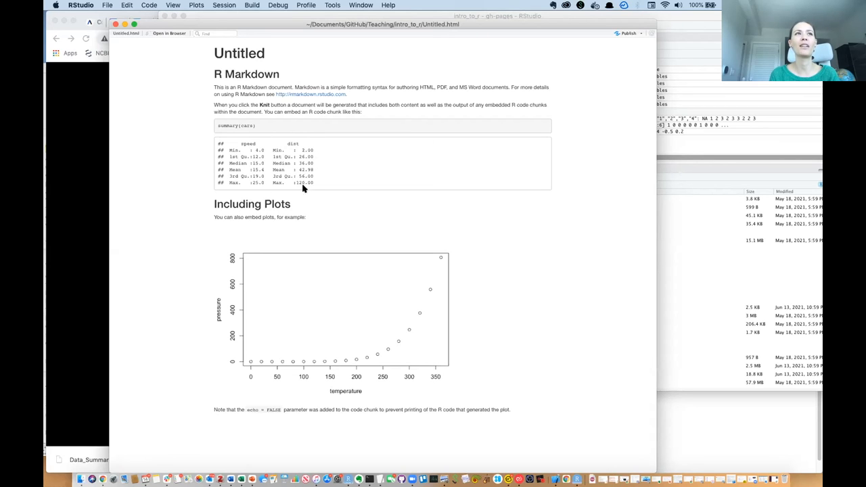
pyautogui.moveTo(351, 216)
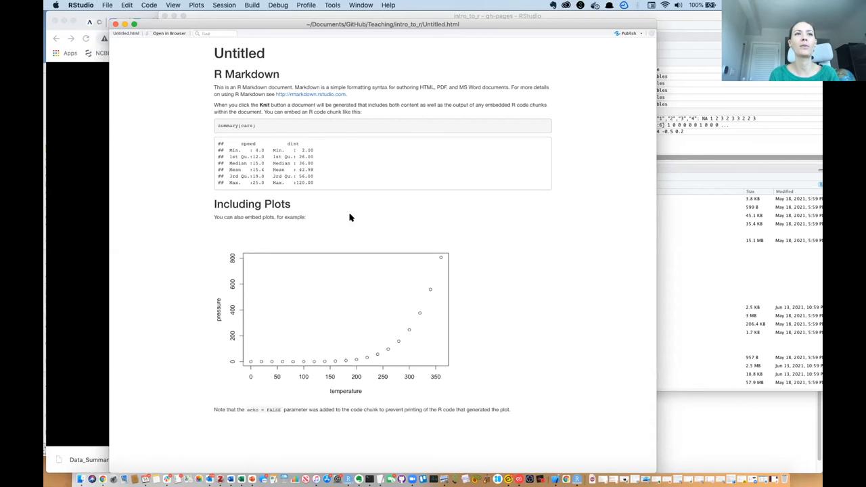
pyautogui.moveTo(255, 323)
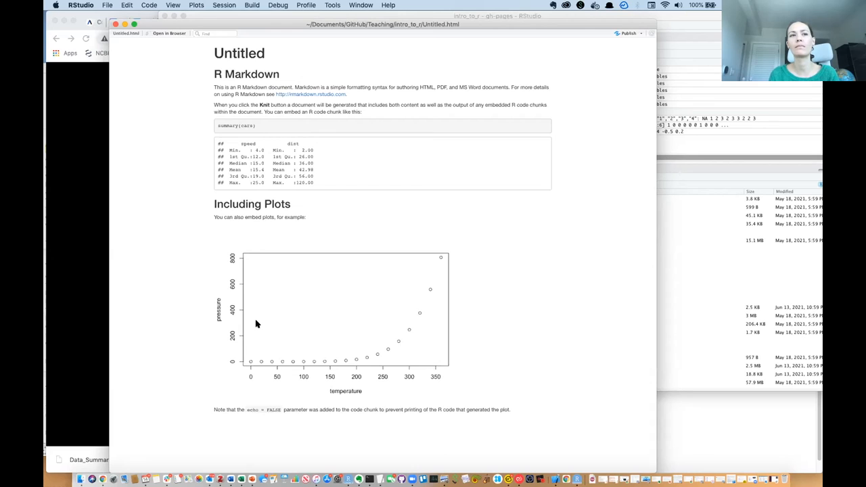
pyautogui.moveTo(340, 235)
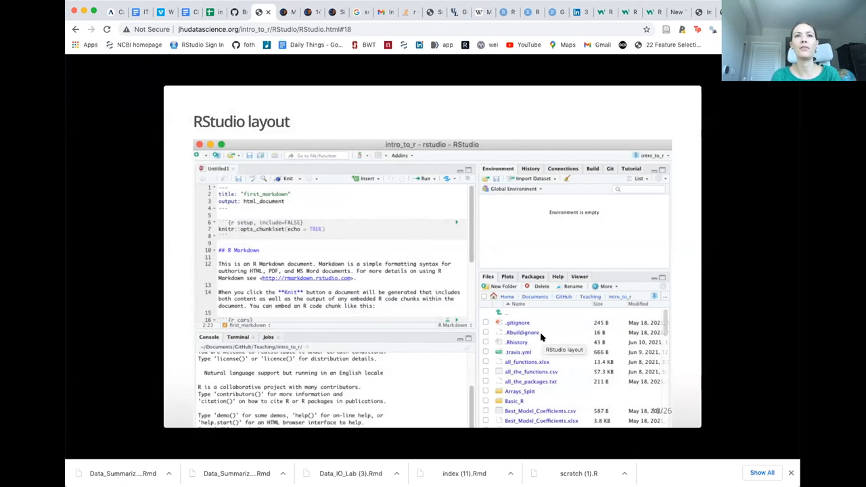
pyautogui.moveTo(295, 316)
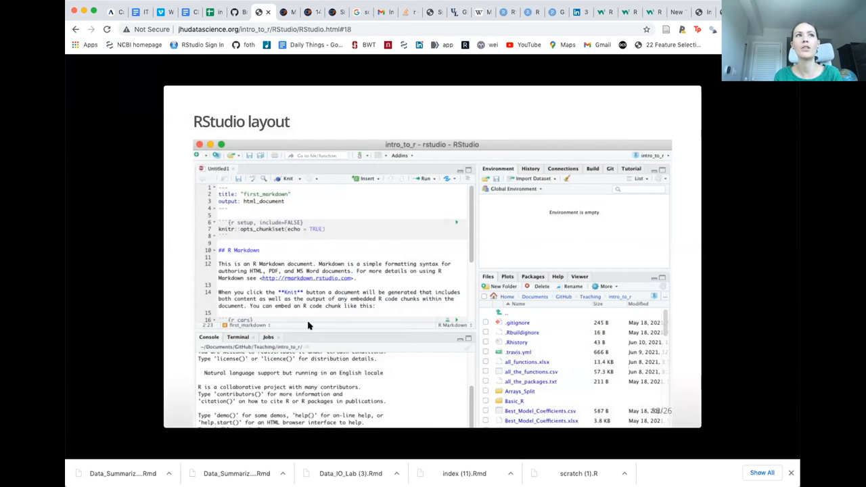
# Advance from slide 18, RStudio layout, to slide 19 on changing pane layout
pyautogui.press('Right')
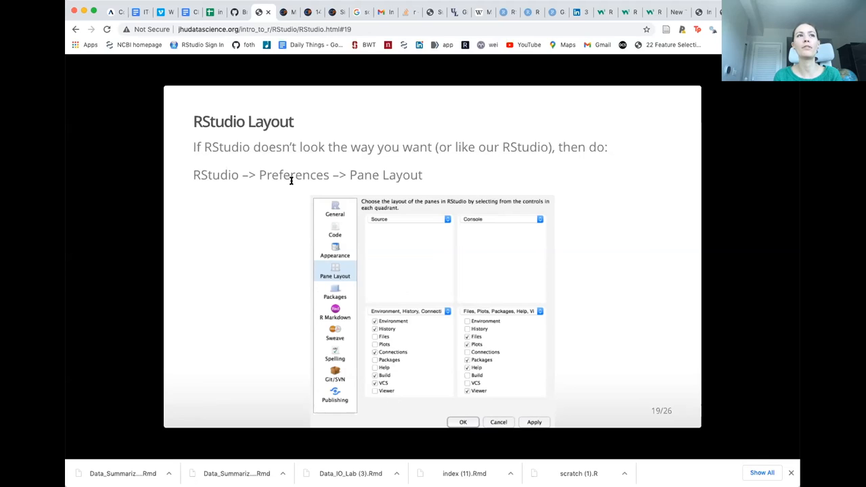
pyautogui.moveTo(460, 179)
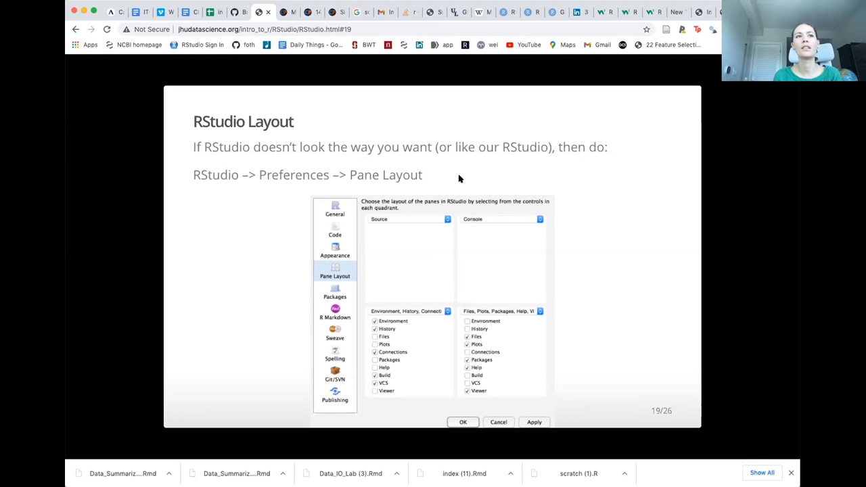
pyautogui.moveTo(516, 373)
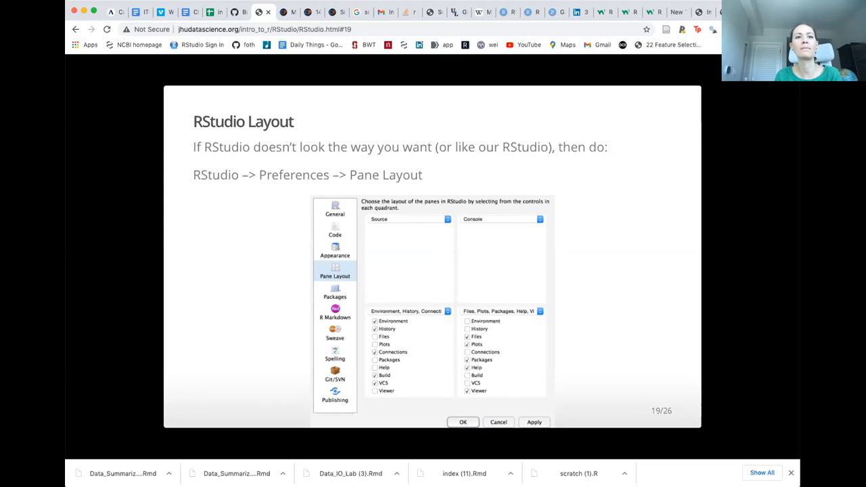
pyautogui.moveTo(527, 311)
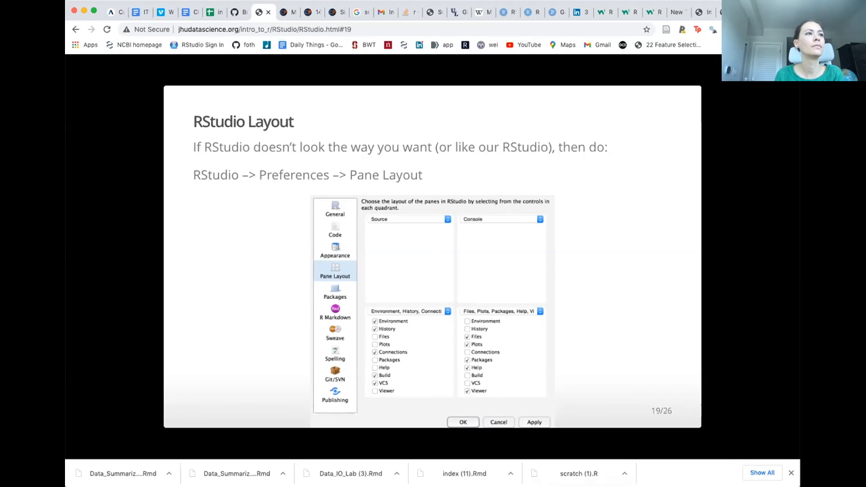
pyautogui.moveTo(589, 375)
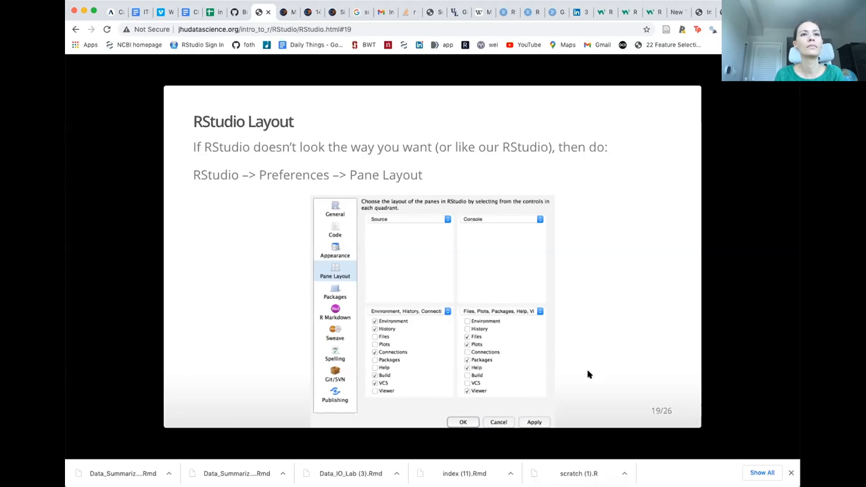
pyautogui.press('Right')
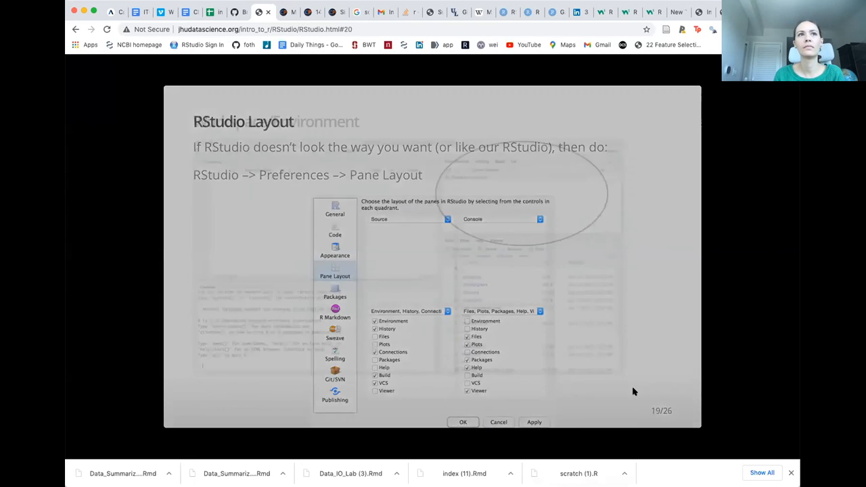
pyautogui.press('right')
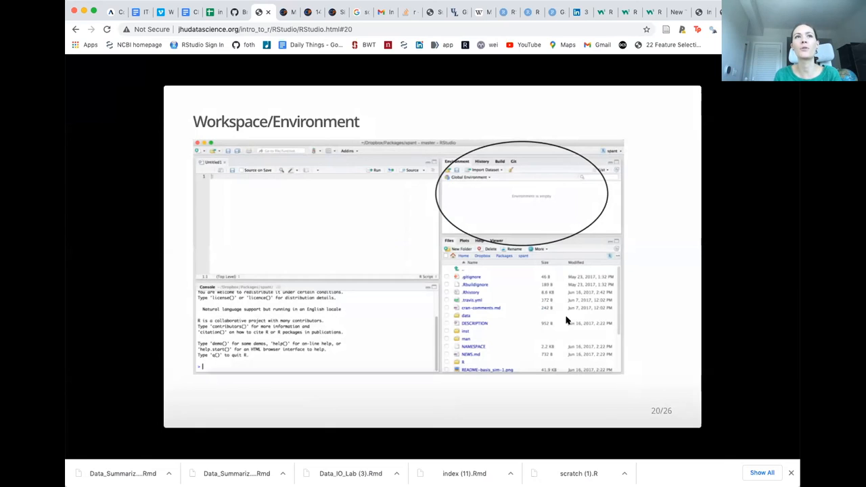
pyautogui.moveTo(465, 203)
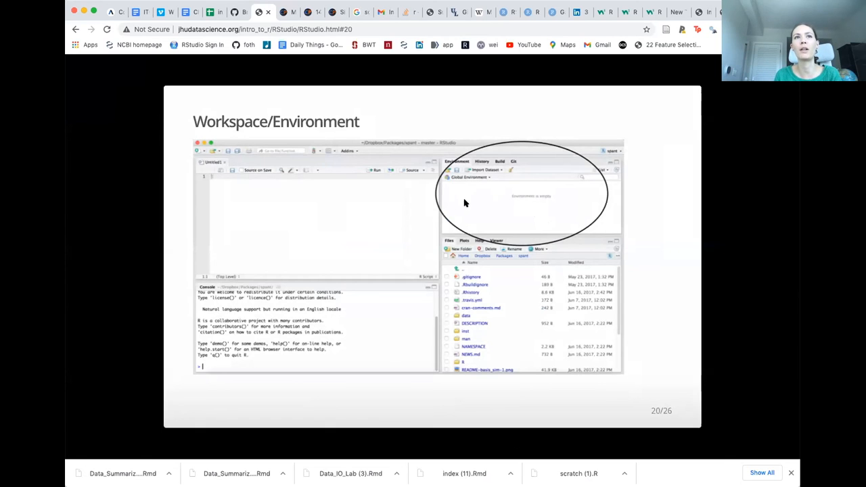
pyautogui.moveTo(495, 197)
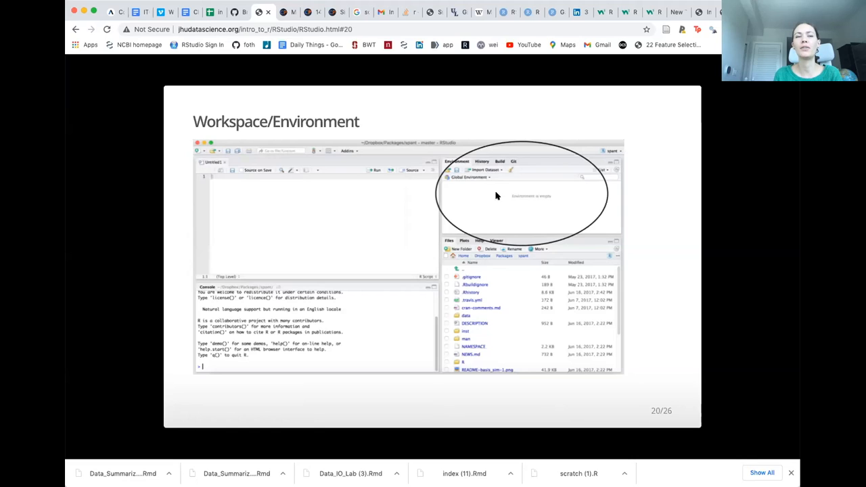
pyautogui.moveTo(490, 189)
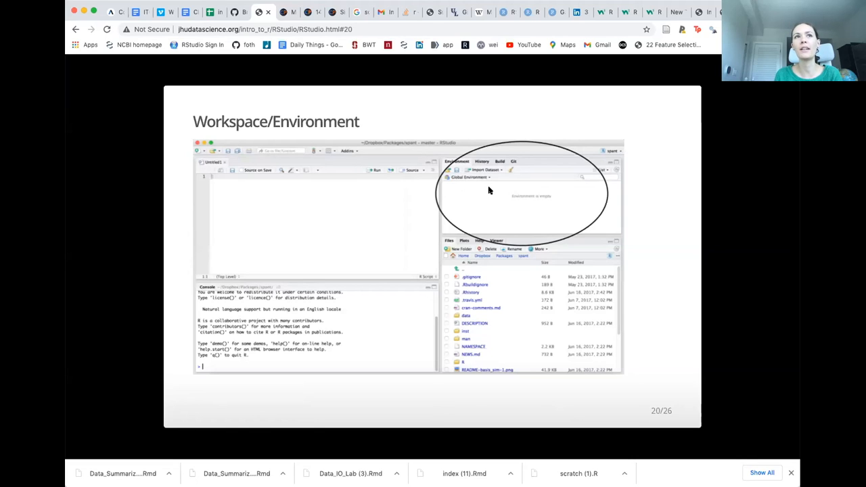
pyautogui.moveTo(481, 165)
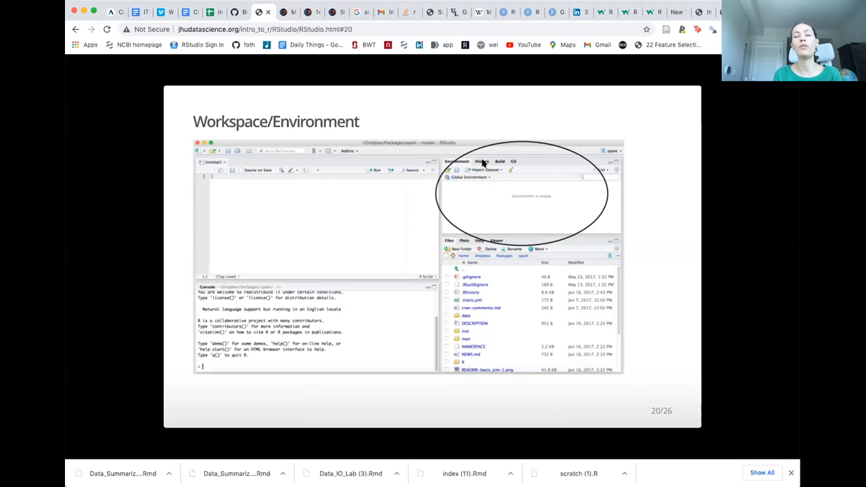
pyautogui.moveTo(508, 162)
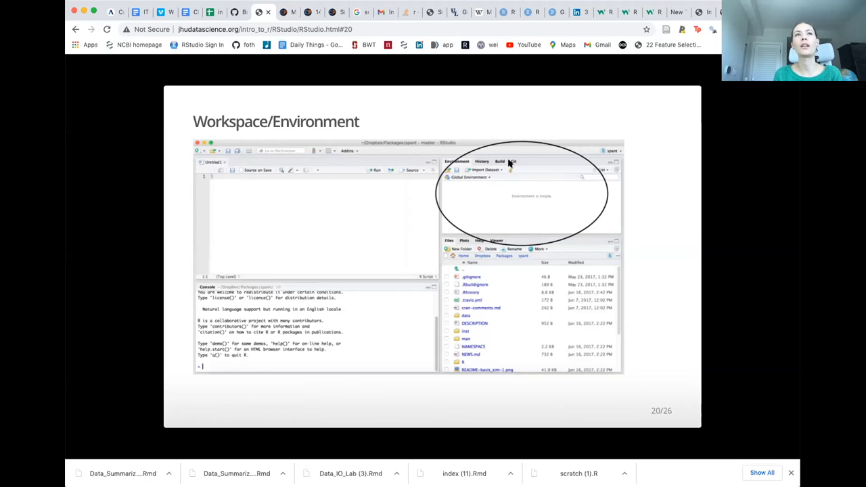
pyautogui.moveTo(511, 168)
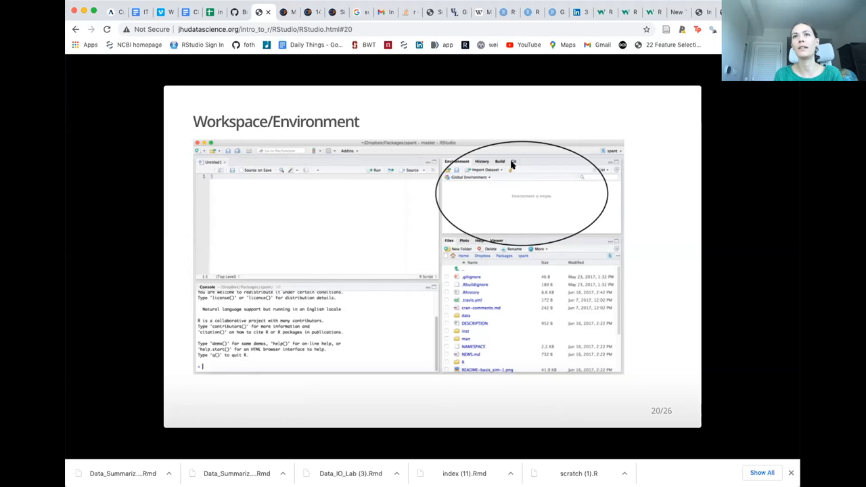
pyautogui.moveTo(516, 223)
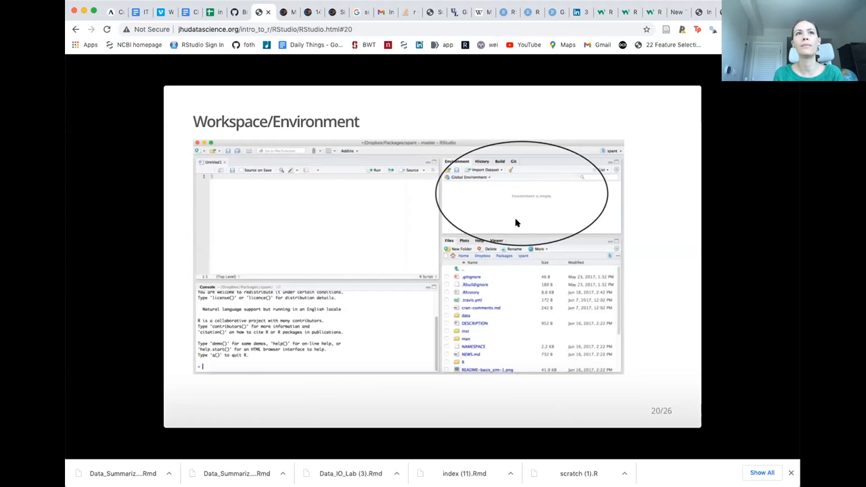
pyautogui.moveTo(511, 189)
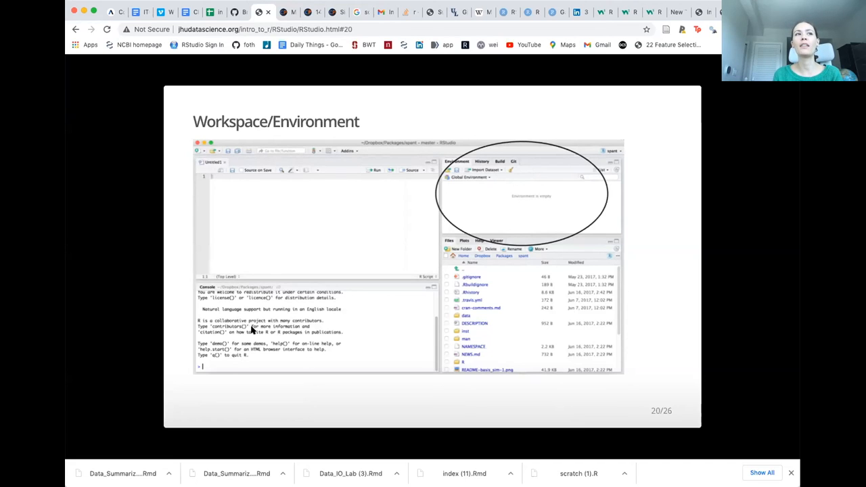
pyautogui.moveTo(275, 249)
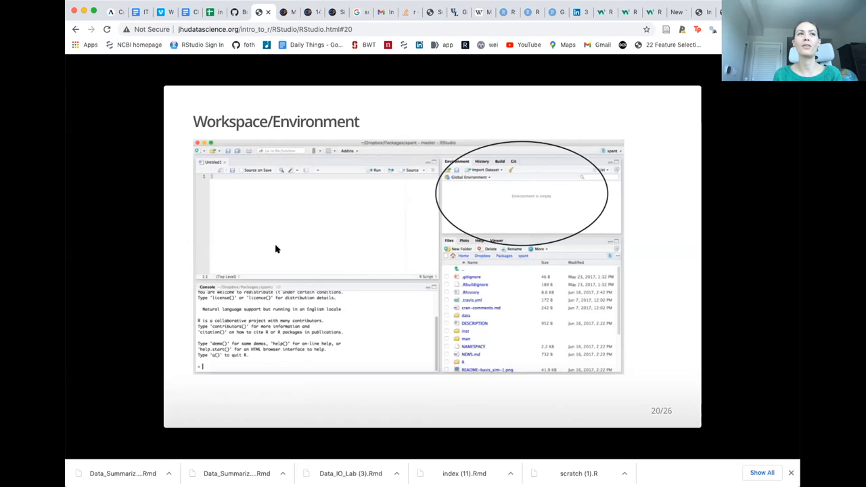
pyautogui.moveTo(262, 251)
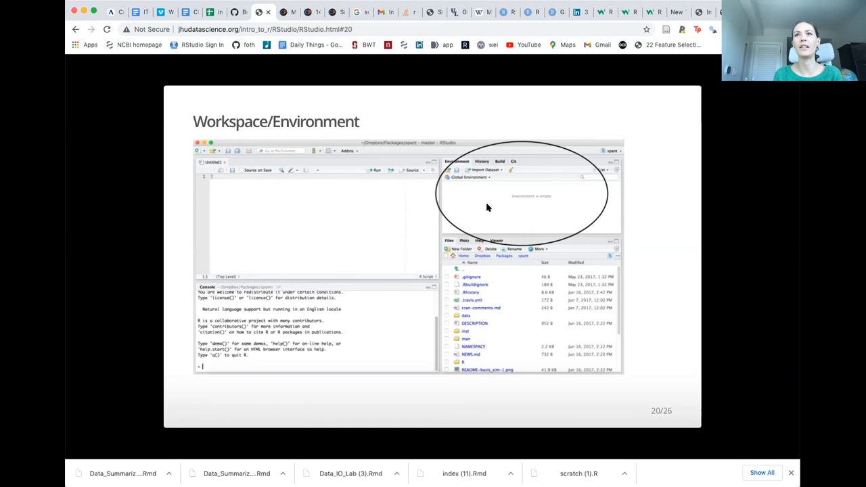
pyautogui.moveTo(332, 330)
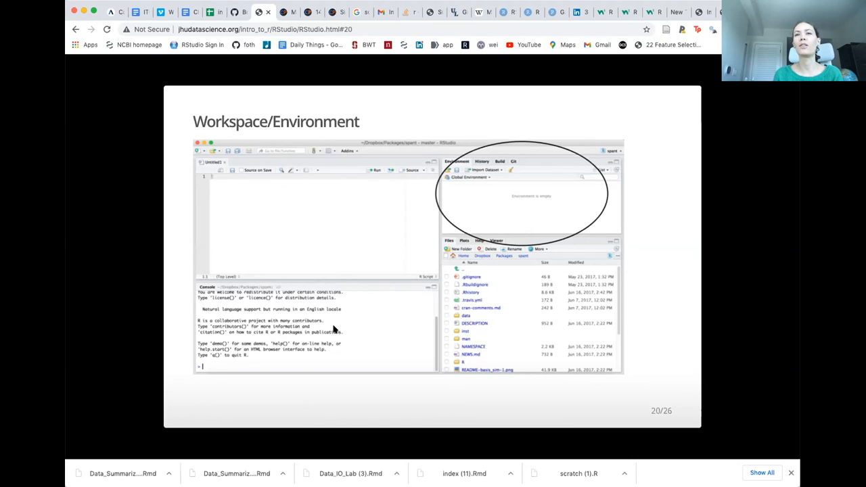
pyautogui.moveTo(489, 214)
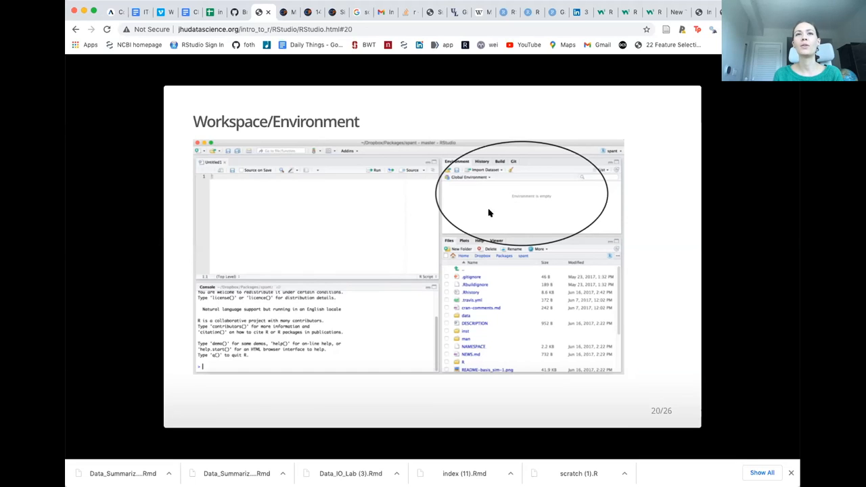
pyautogui.moveTo(502, 211)
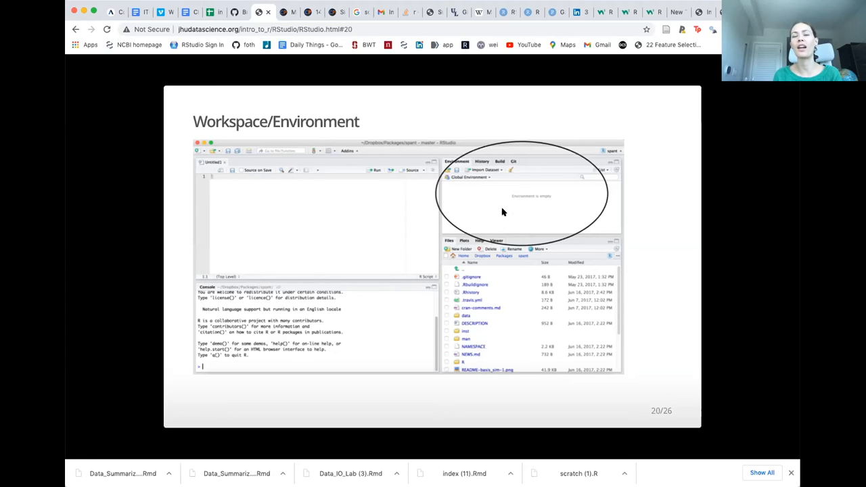
pyautogui.moveTo(511, 203)
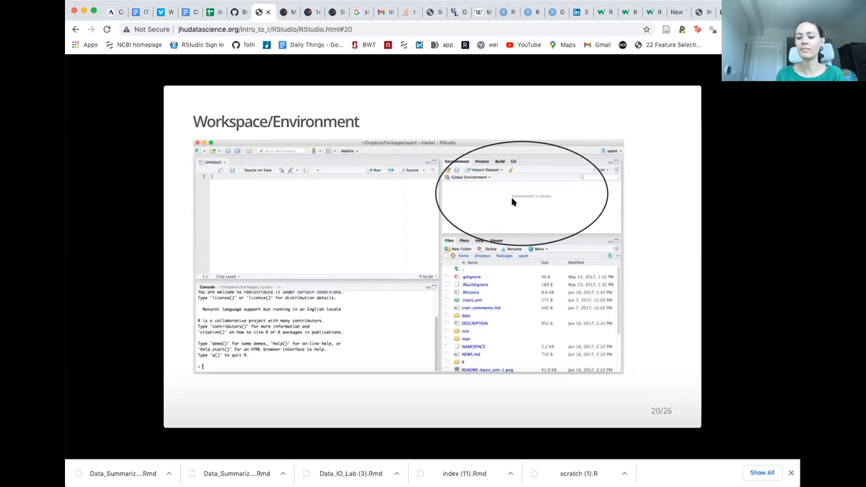
pyautogui.moveTo(511, 170)
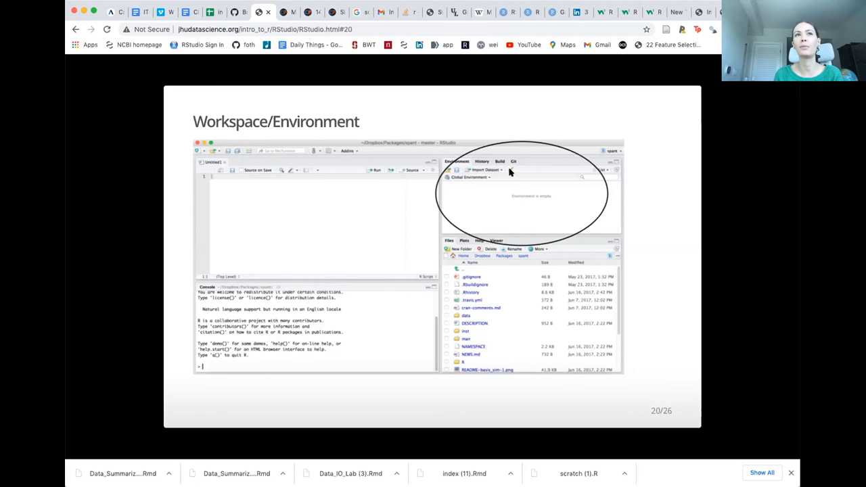
pyautogui.moveTo(512, 224)
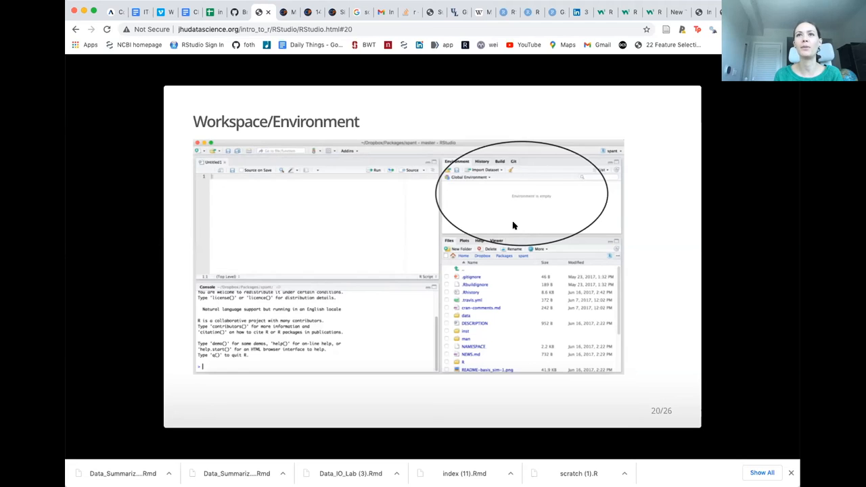
pyautogui.moveTo(462, 168)
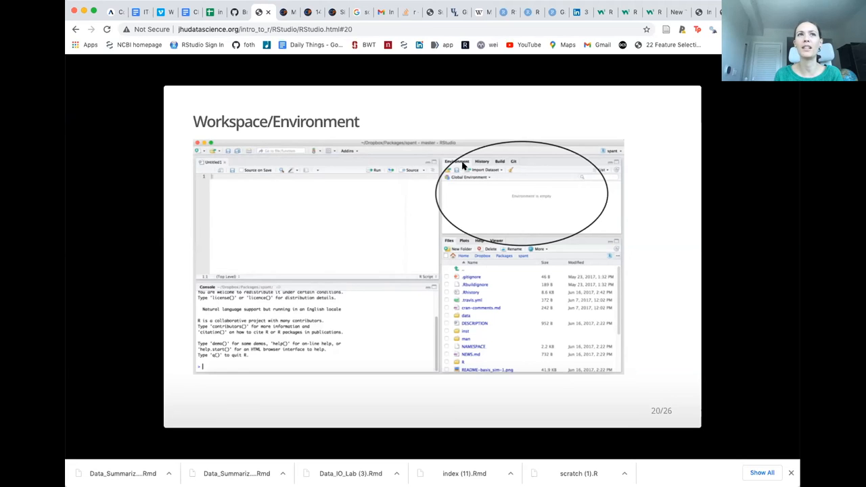
pyautogui.moveTo(487, 206)
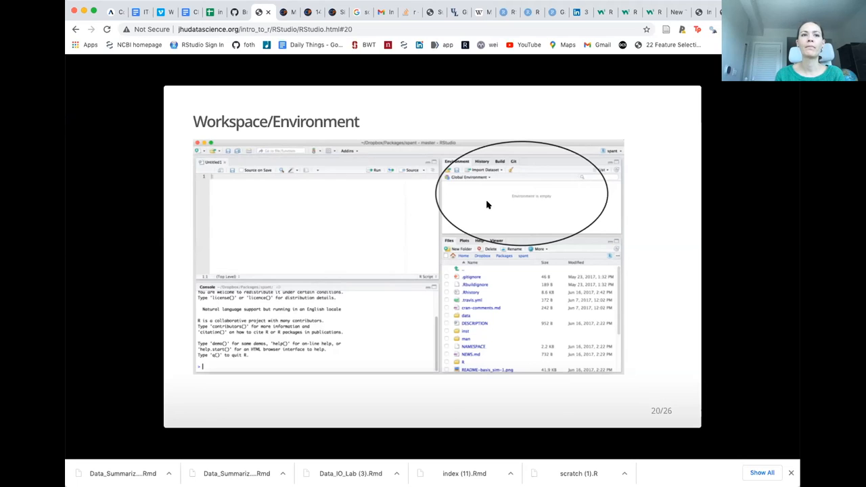
pyautogui.moveTo(519, 466)
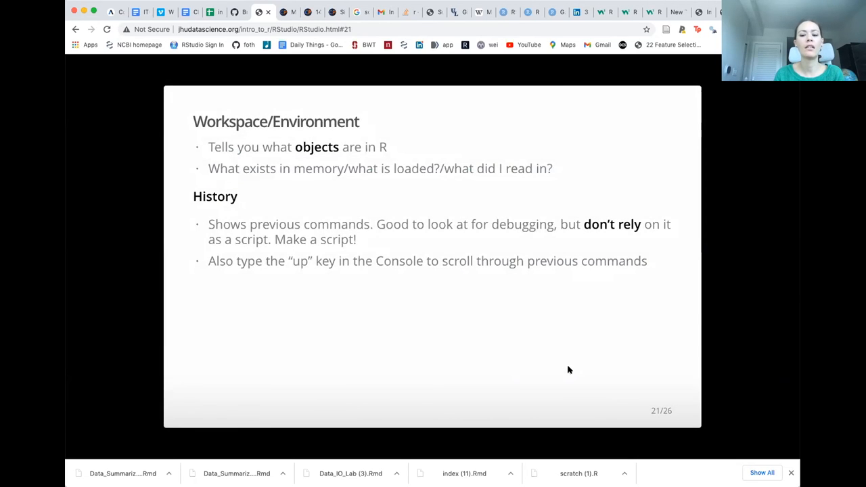
pyautogui.moveTo(154, 135)
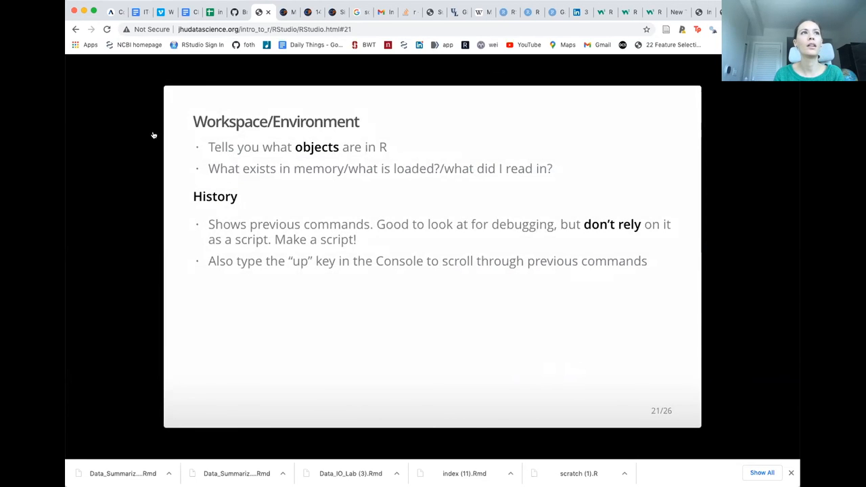
pyautogui.moveTo(346, 341)
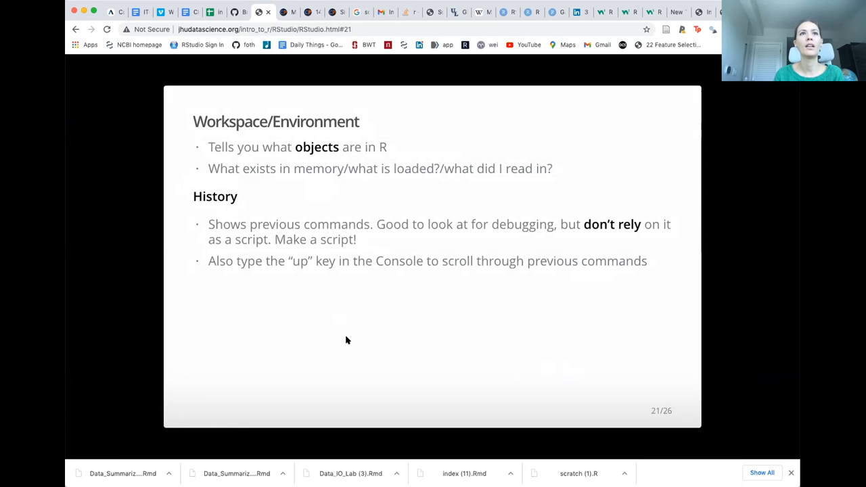
pyautogui.moveTo(465, 338)
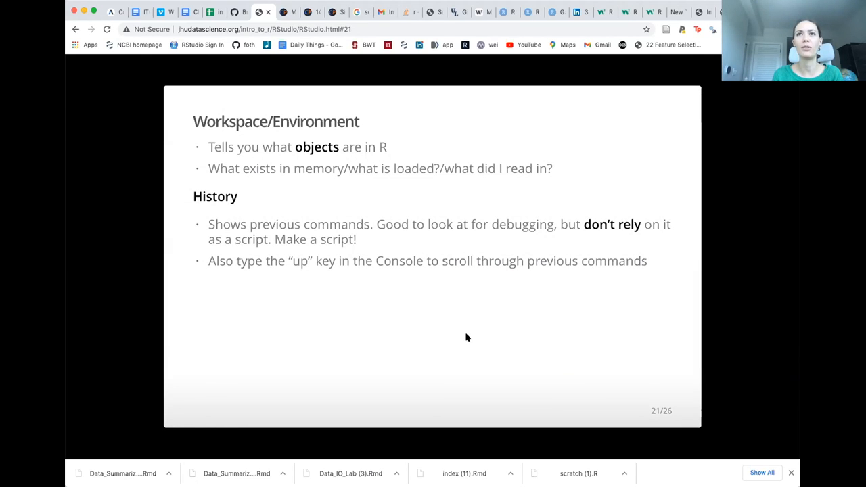
pyautogui.moveTo(495, 322)
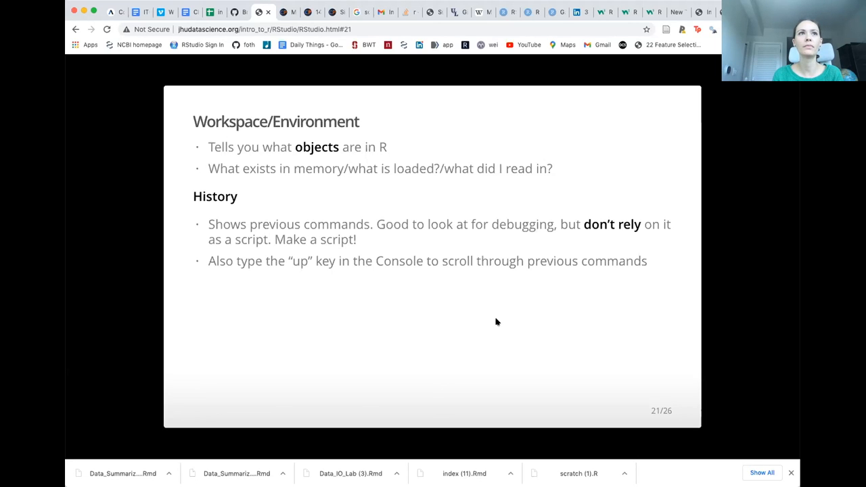
pyautogui.moveTo(554, 341)
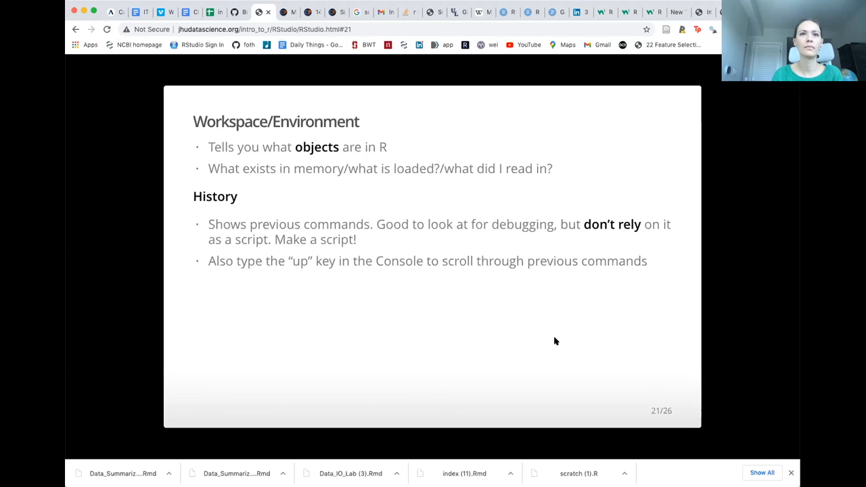
# Advance to slide 22, Other Panes, listing the Files, Viewer, Help, Plots and Packages panes
pyautogui.press('right')
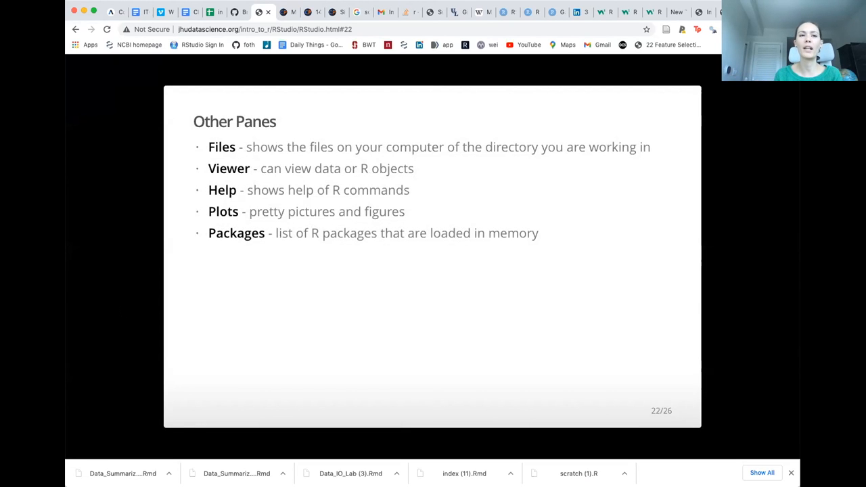
pyautogui.moveTo(267, 328)
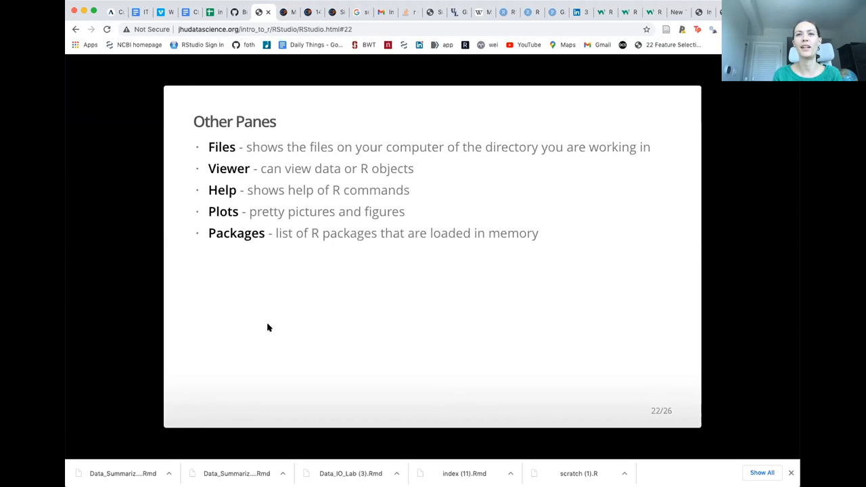
# Advance to slide 23, Useful R Studio Shortcuts, on running lines and switching script/console
pyautogui.press('Right')
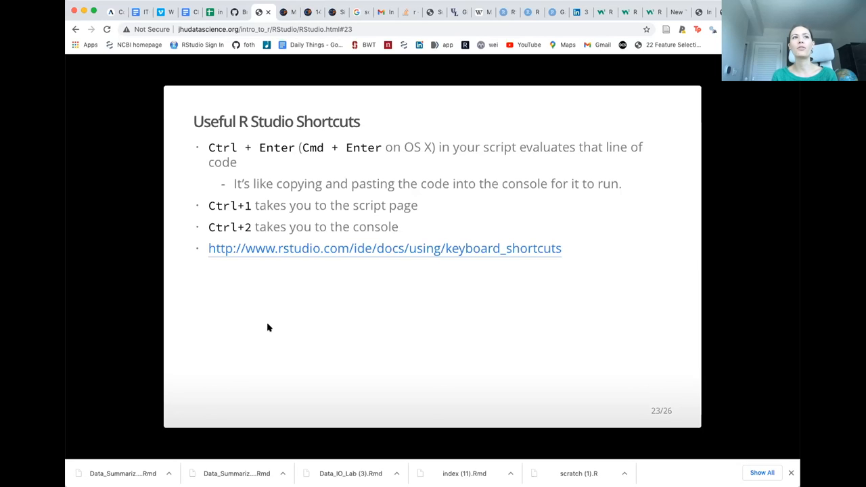
pyautogui.moveTo(382, 217)
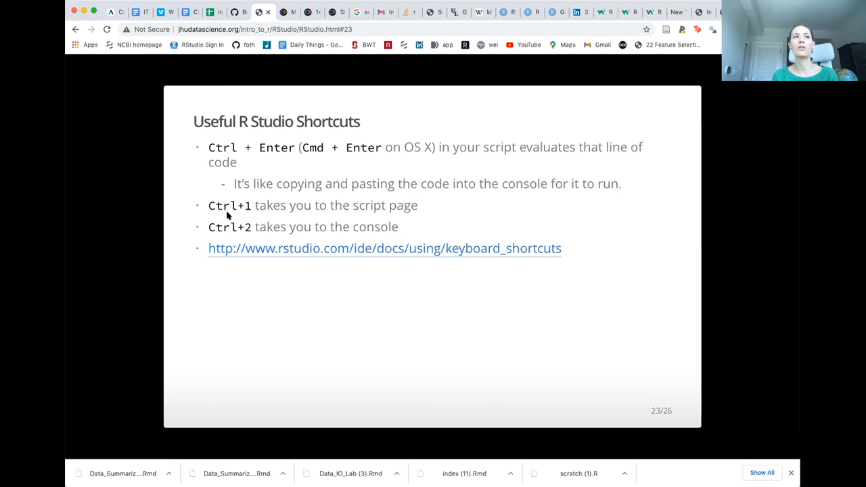
pyautogui.moveTo(235, 215)
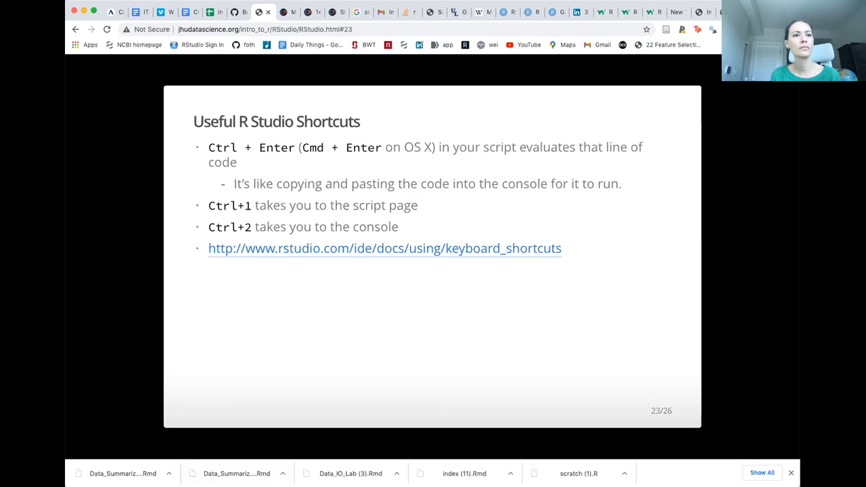
pyautogui.moveTo(492, 396)
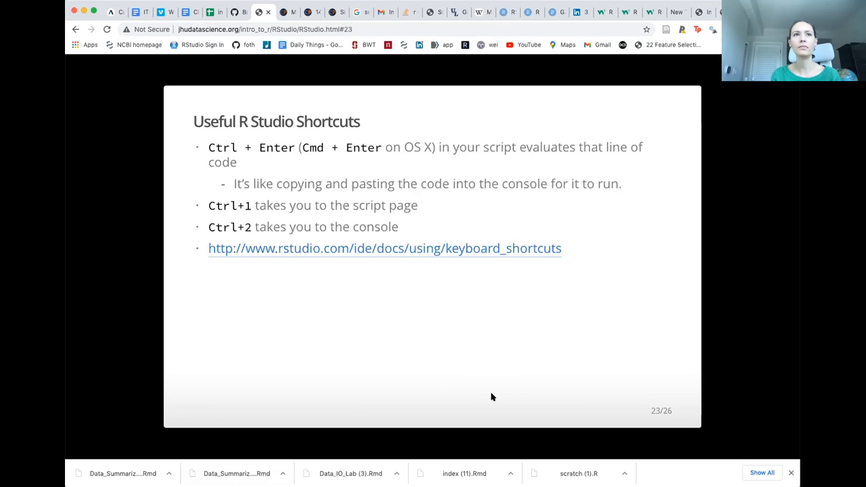